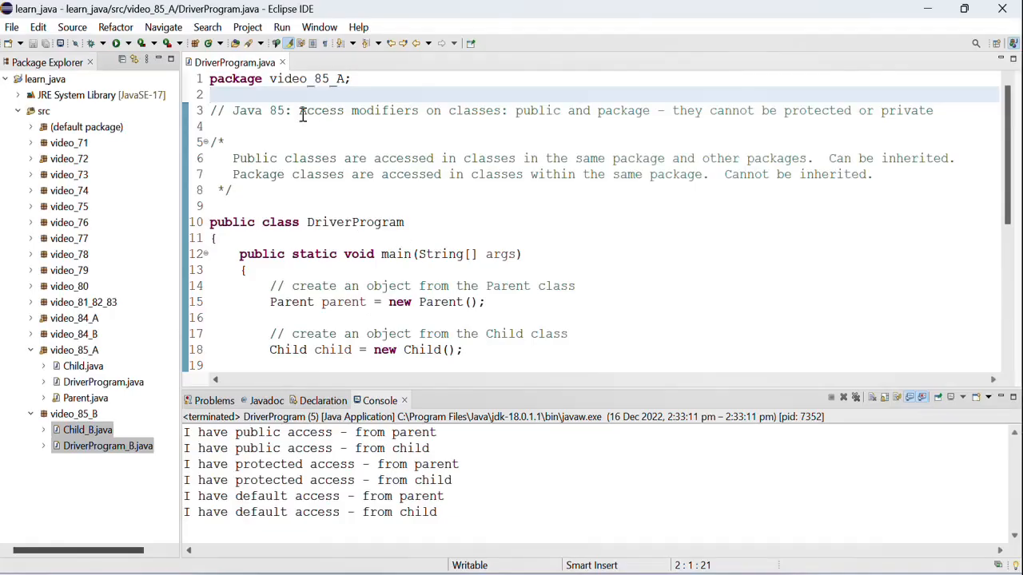
Highlight the class access-modifier phrase and the words public, protected and private in the comment
left_click_drag(299, 110, 479, 111)
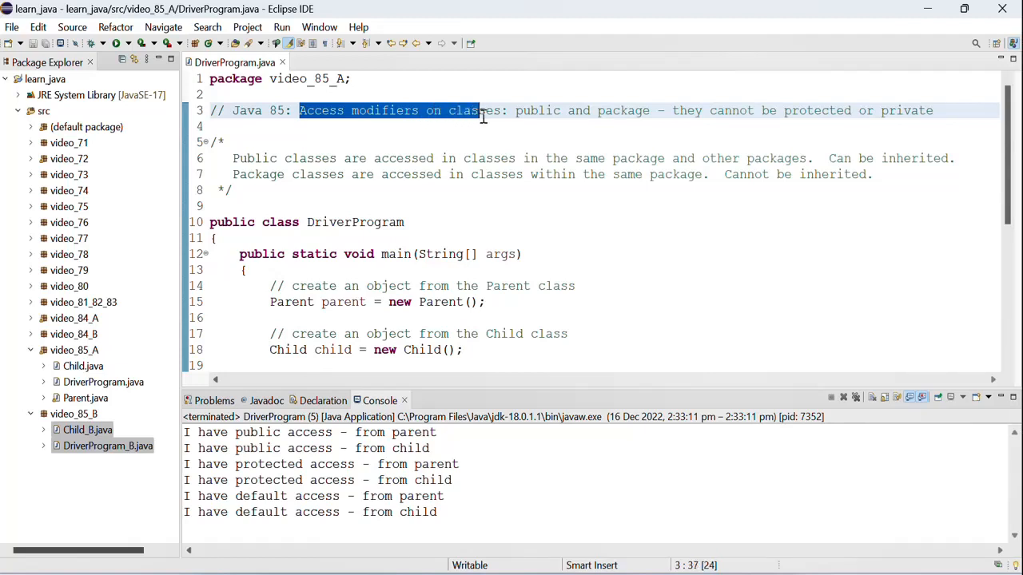
double_click(538, 110)
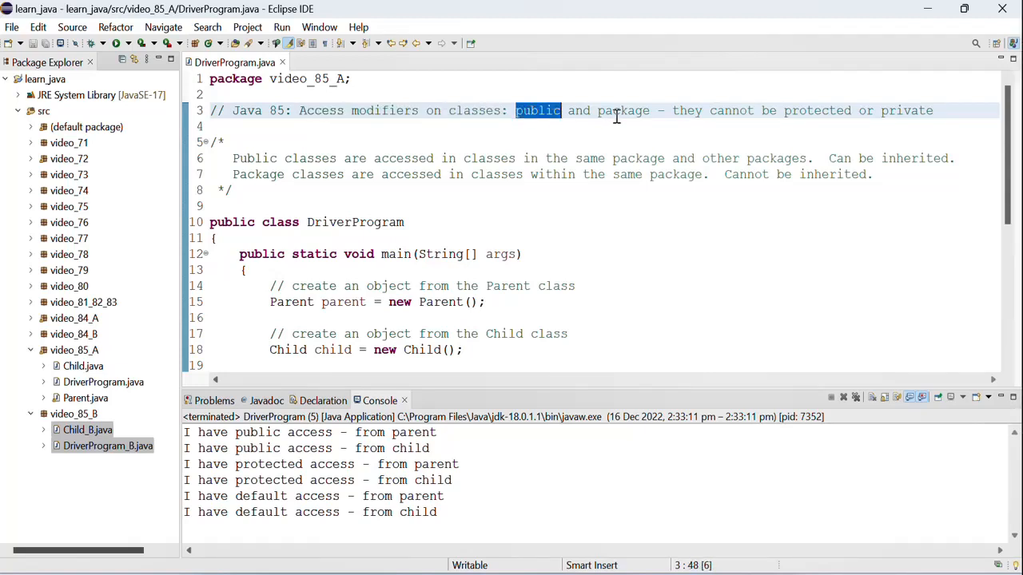
double_click(818, 110)
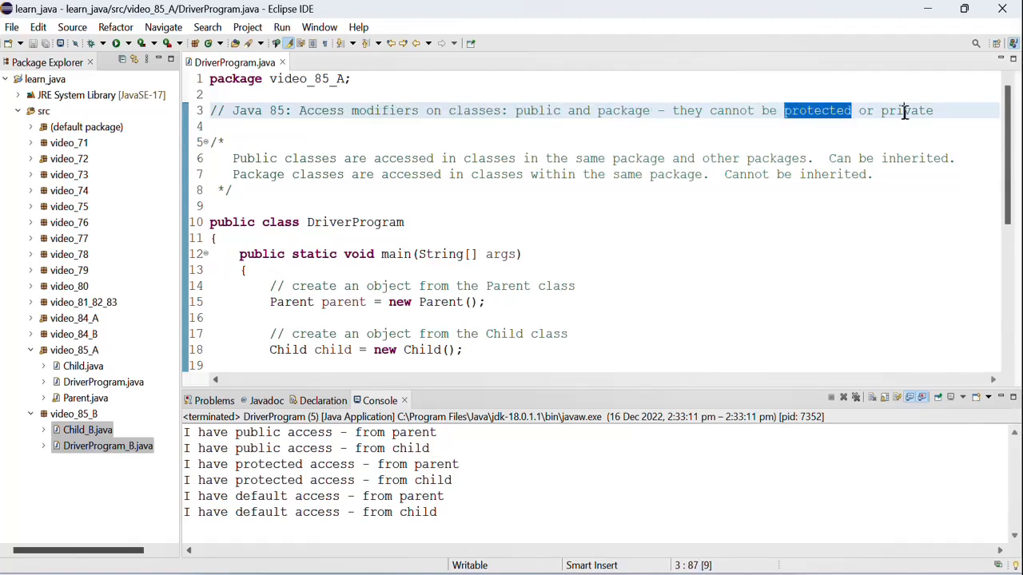
double_click(906, 110)
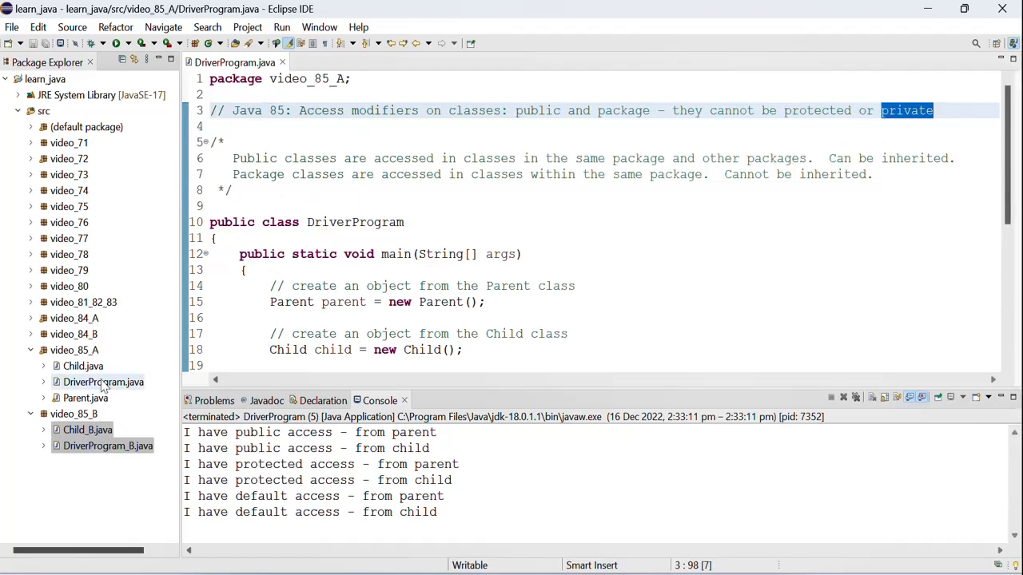
Open the Parent class source and scroll through its methods
left_click(84, 398)
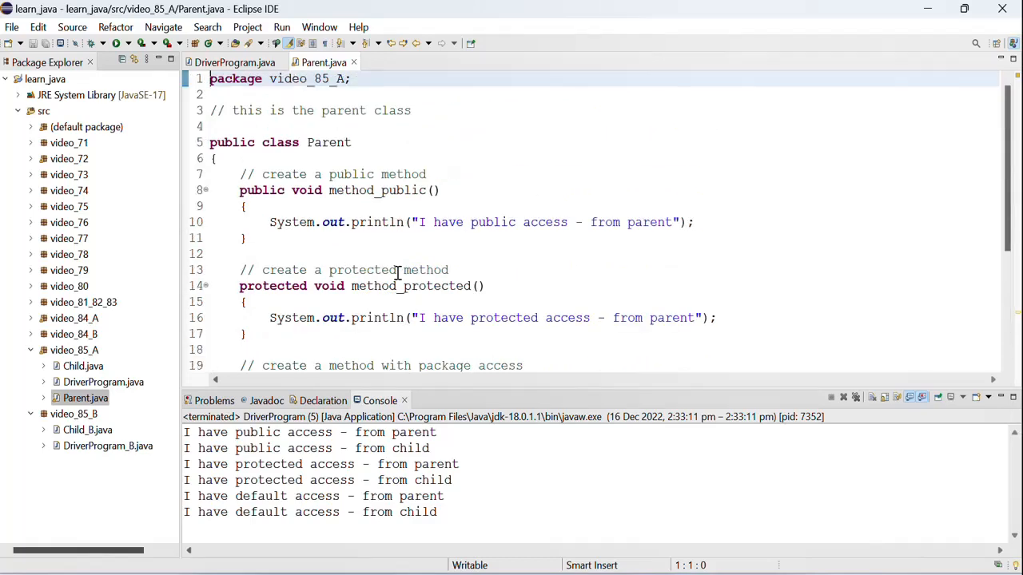
mouse_move(351, 143)
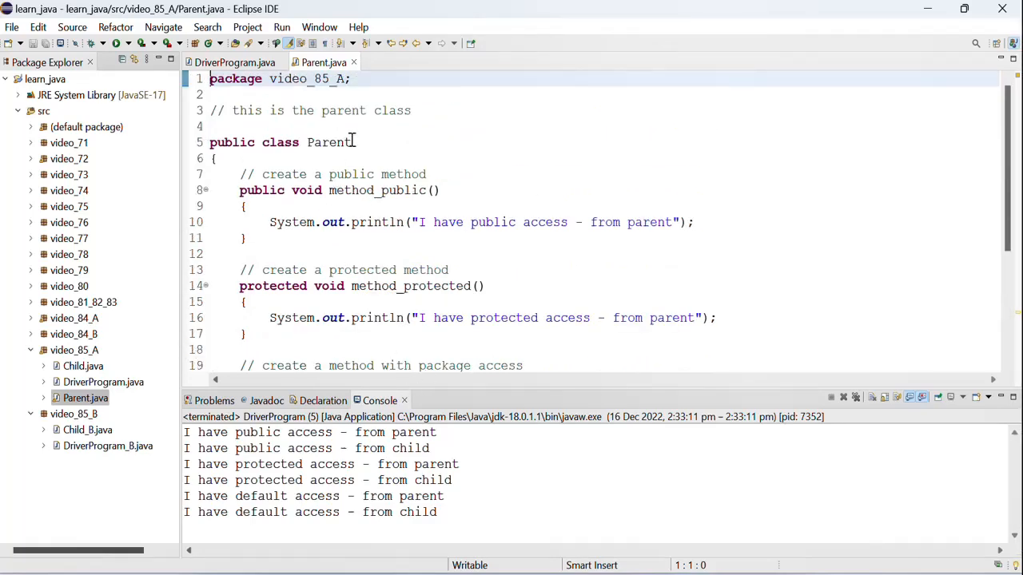
scroll("down", 3)
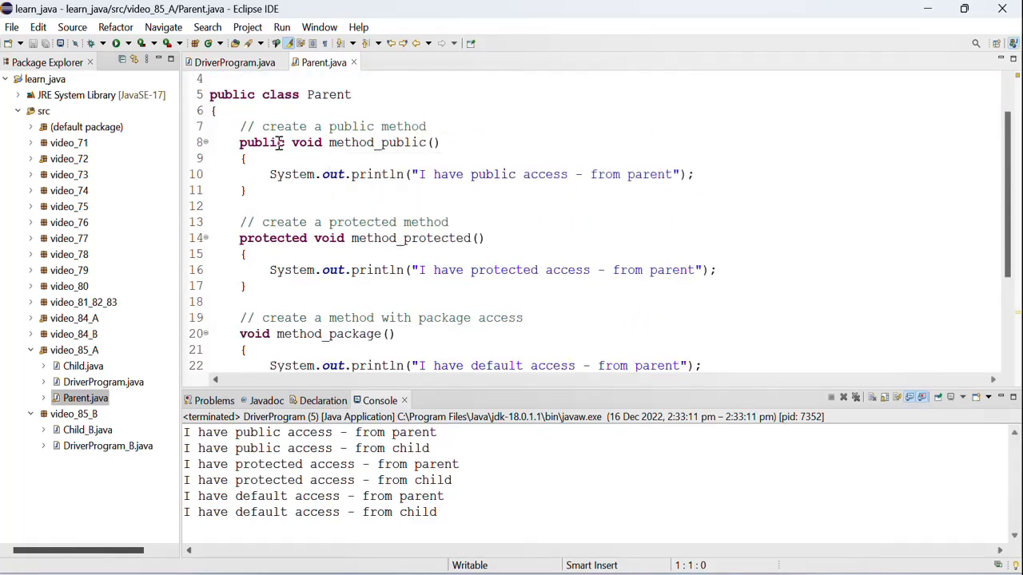
scroll("down", 3)
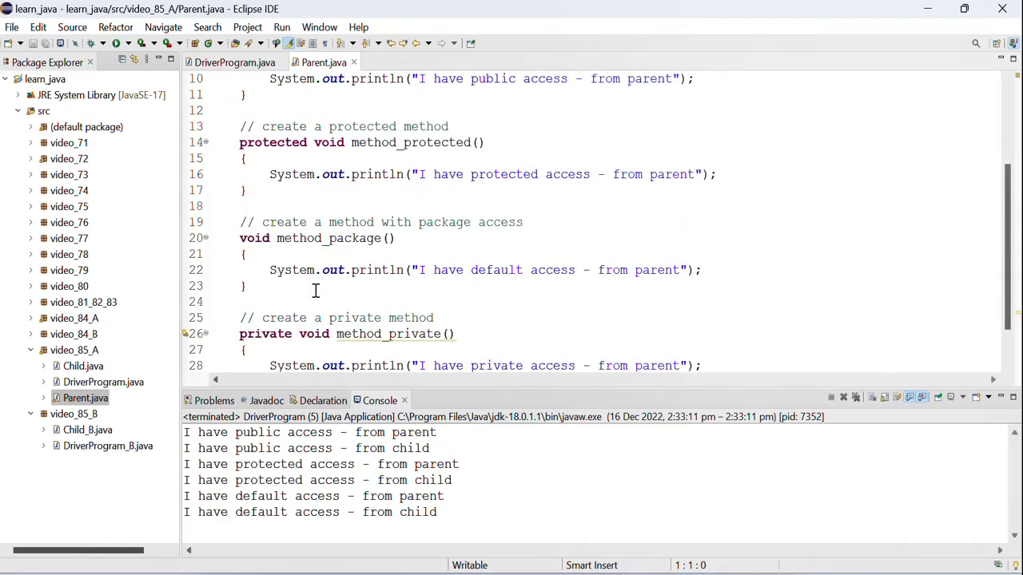
scroll("down", 3)
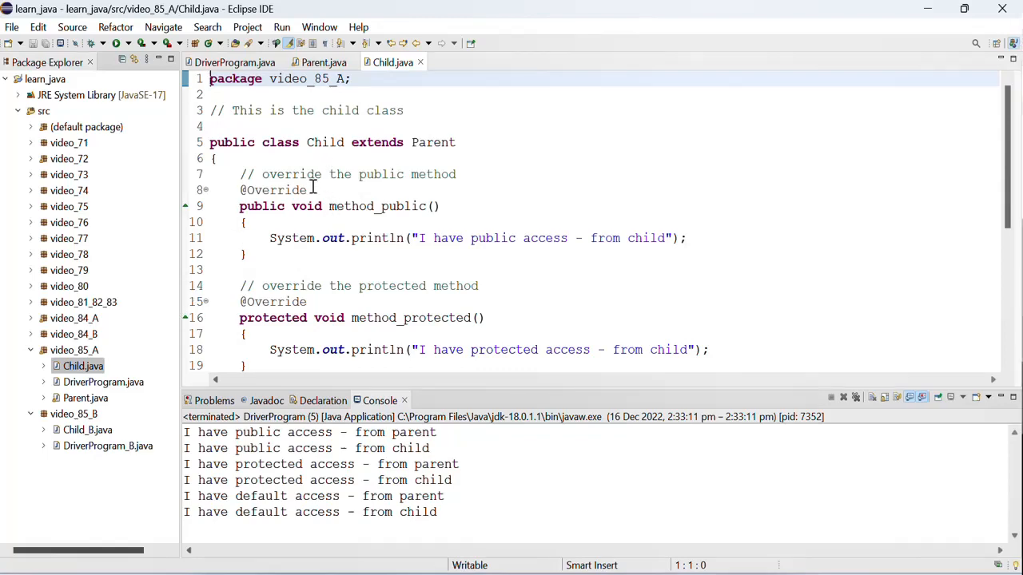
scroll("down", 3)
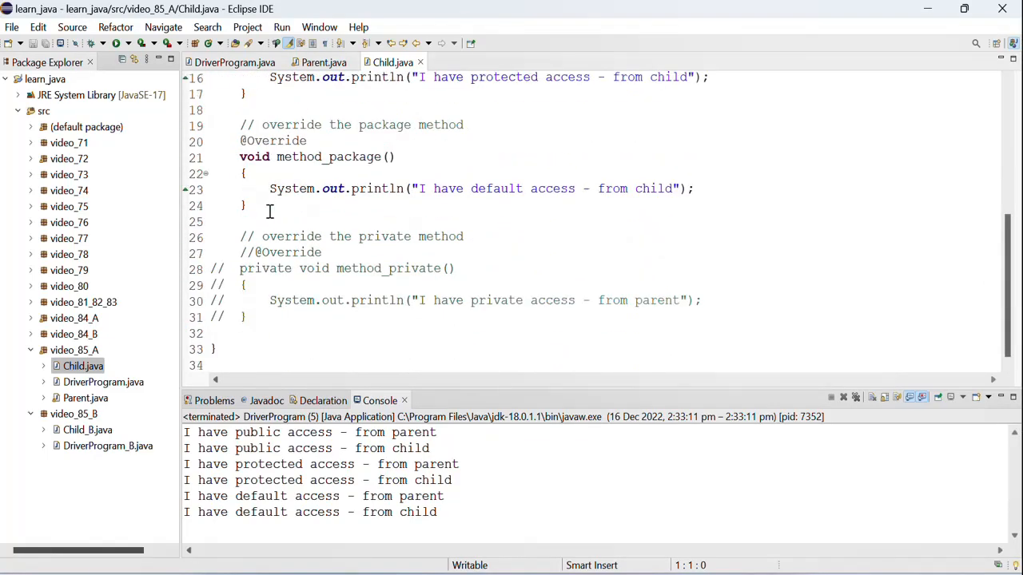
scroll("up", 3)
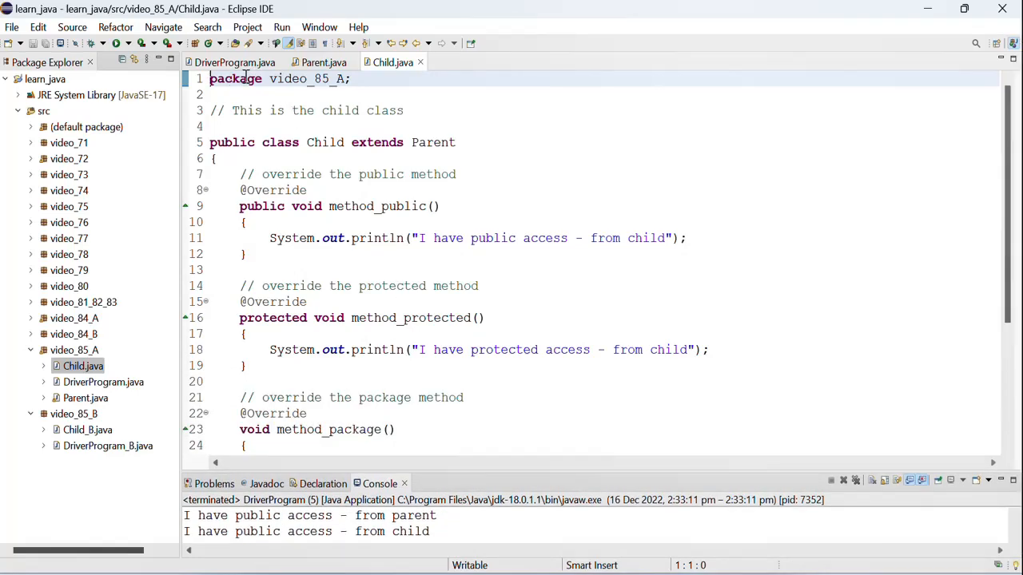
Compare Parent with Child, highlighting 'extends Parent', then return to DriverProgram.java
left_click(324, 62)
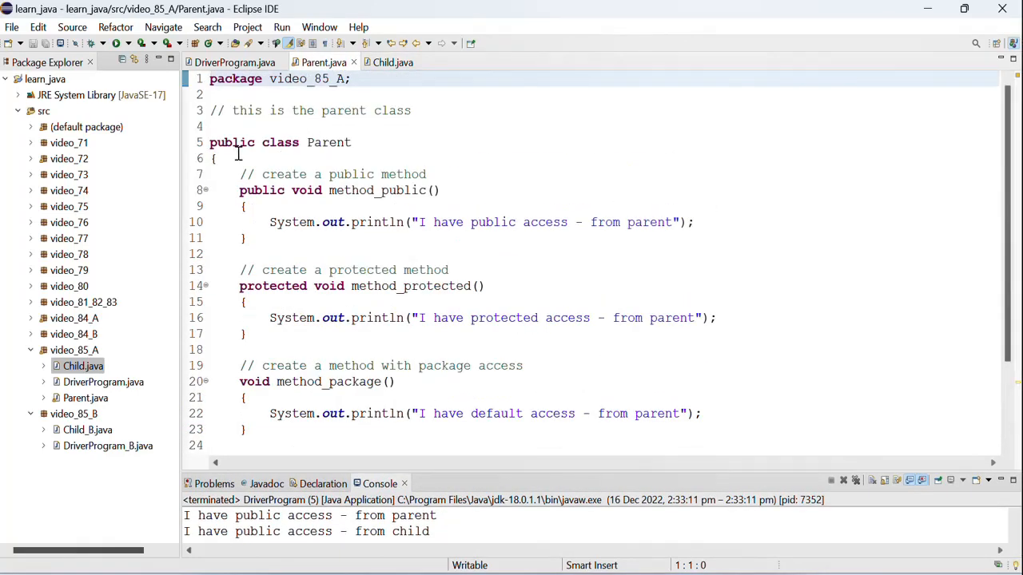
left_click(393, 62)
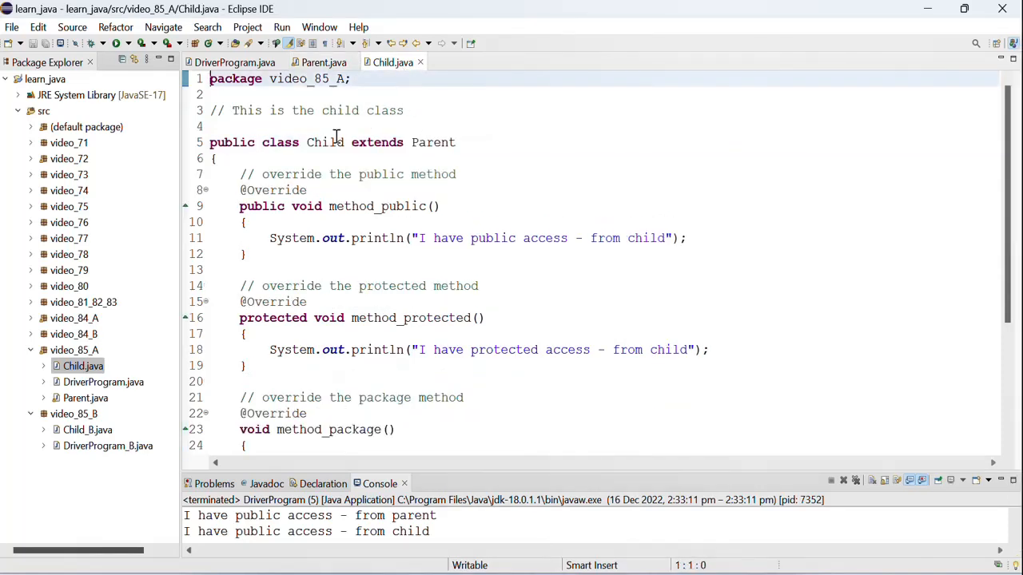
double_click(376, 142)
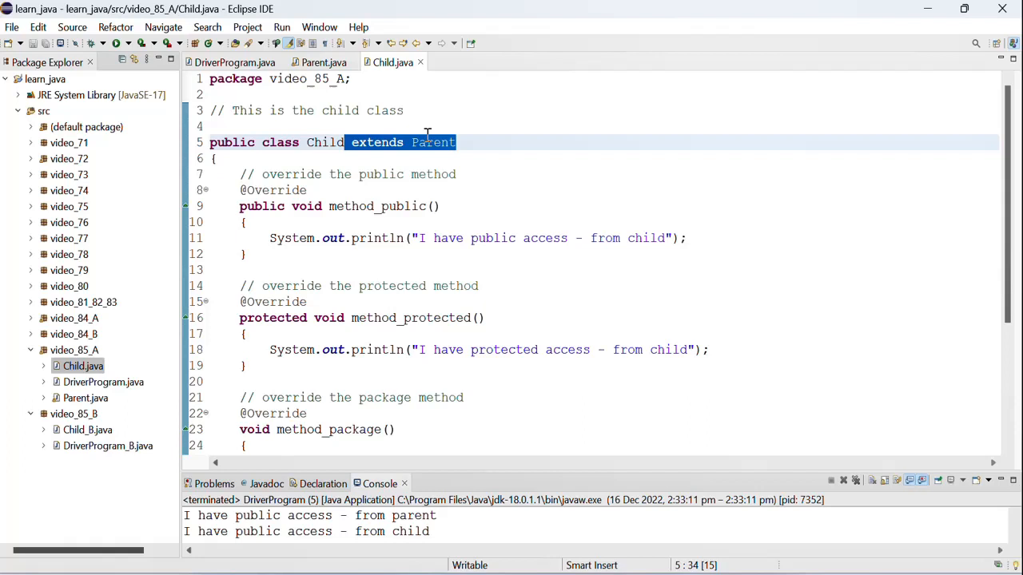
mouse_move(324, 62)
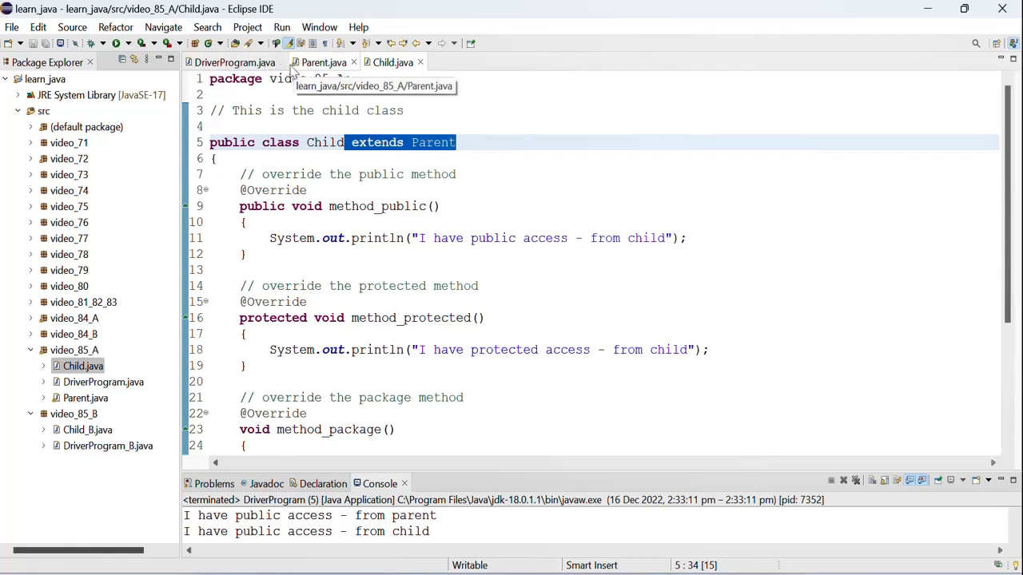
left_click(235, 62)
type("Public classes are accessed by classes in the same package and other packages.  Can be e")
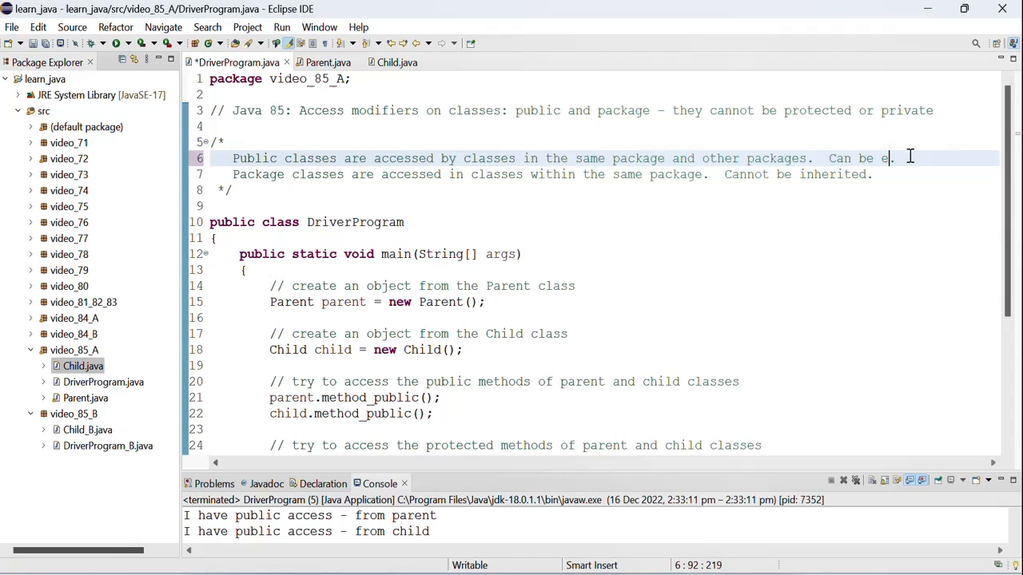
End the public-class comment with 'Can be extended.' and highlight Parent in Child's extends clause
type("xtended.")
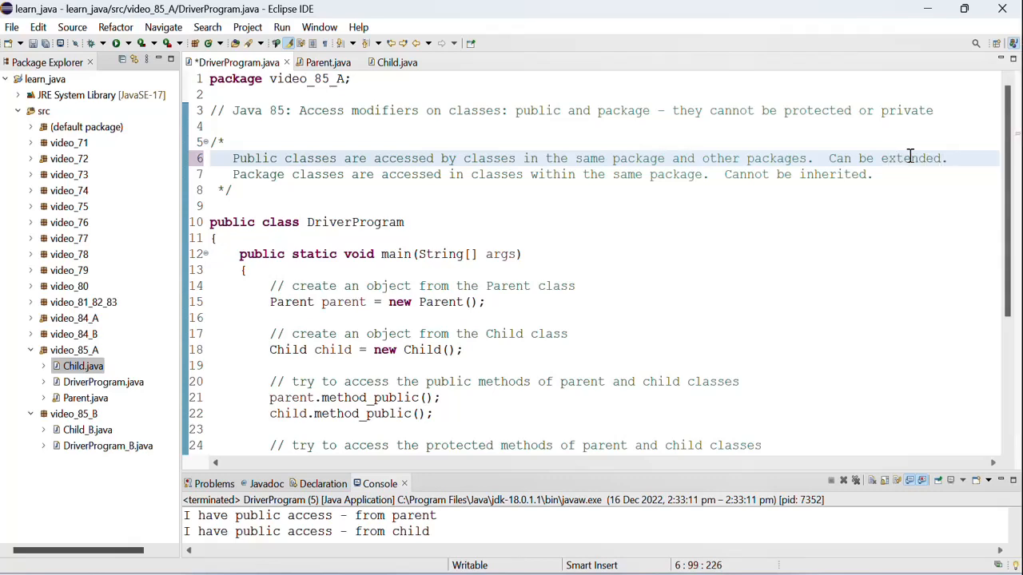
mouse_move(397, 63)
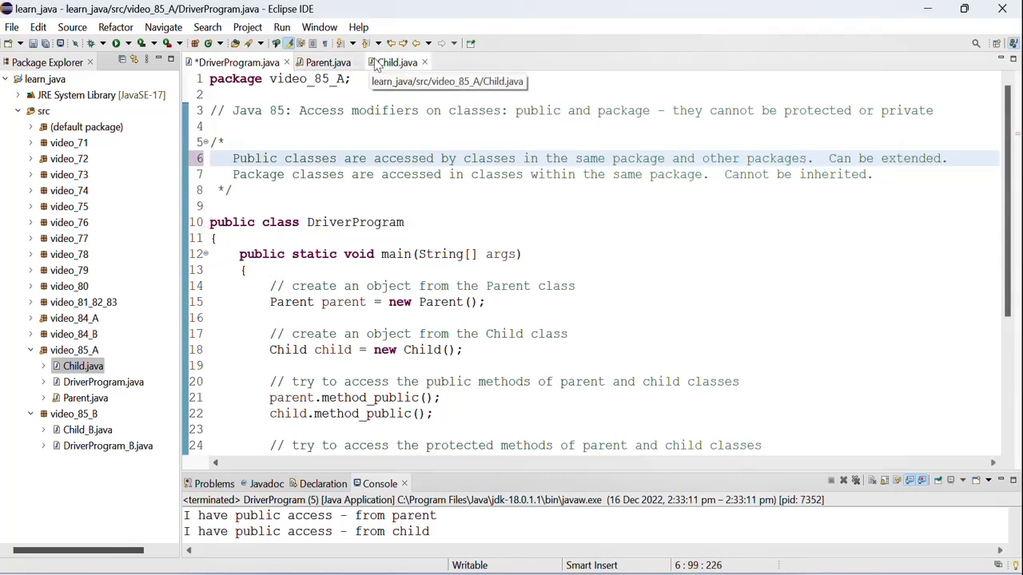
left_click(328, 62)
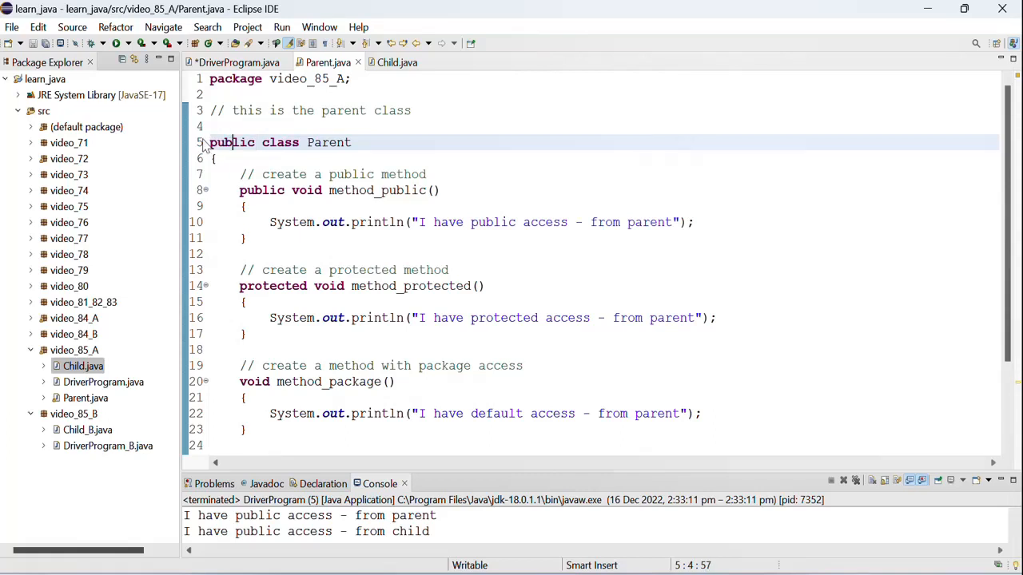
left_click(398, 63)
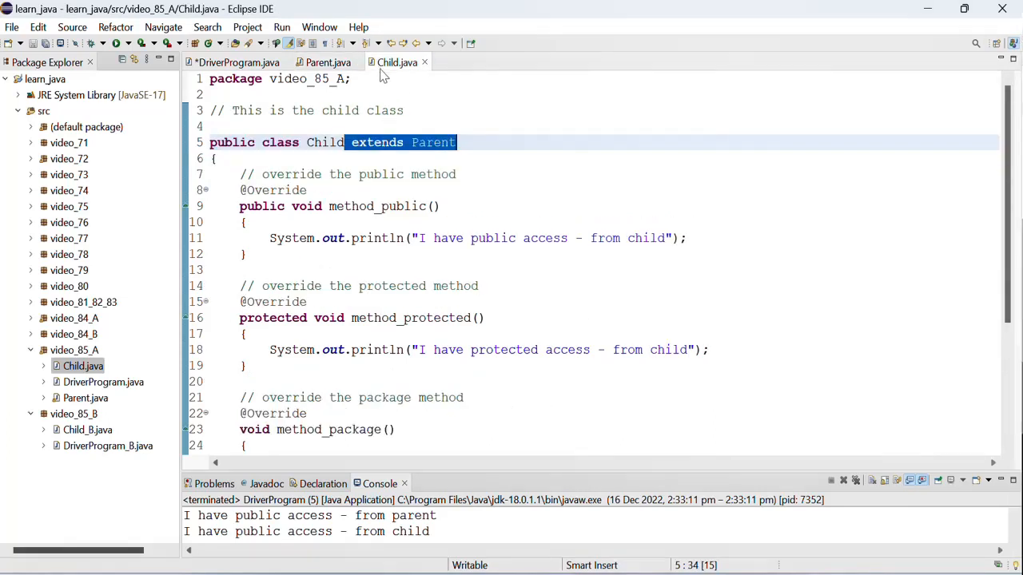
left_click(344, 142)
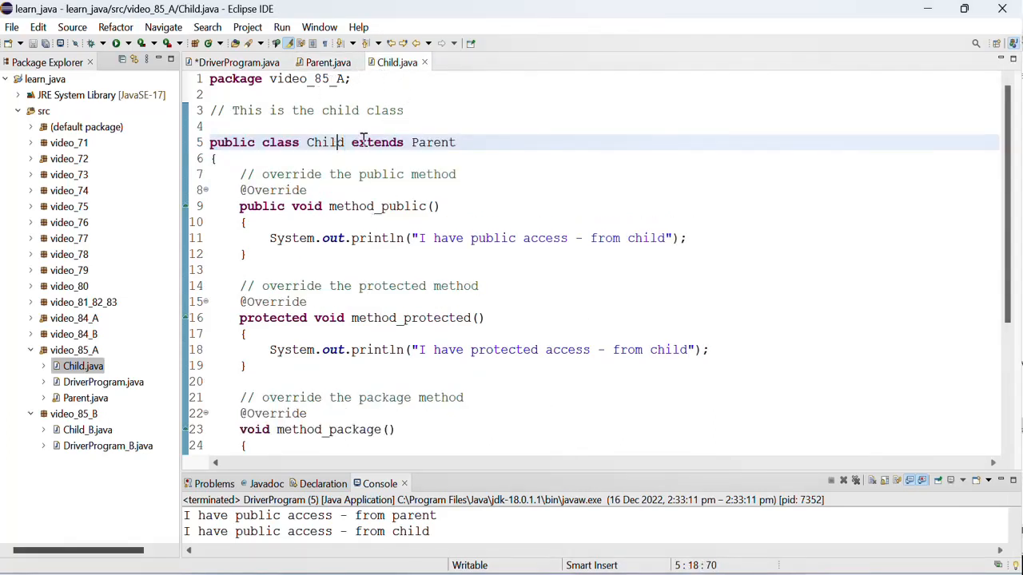
double_click(434, 142)
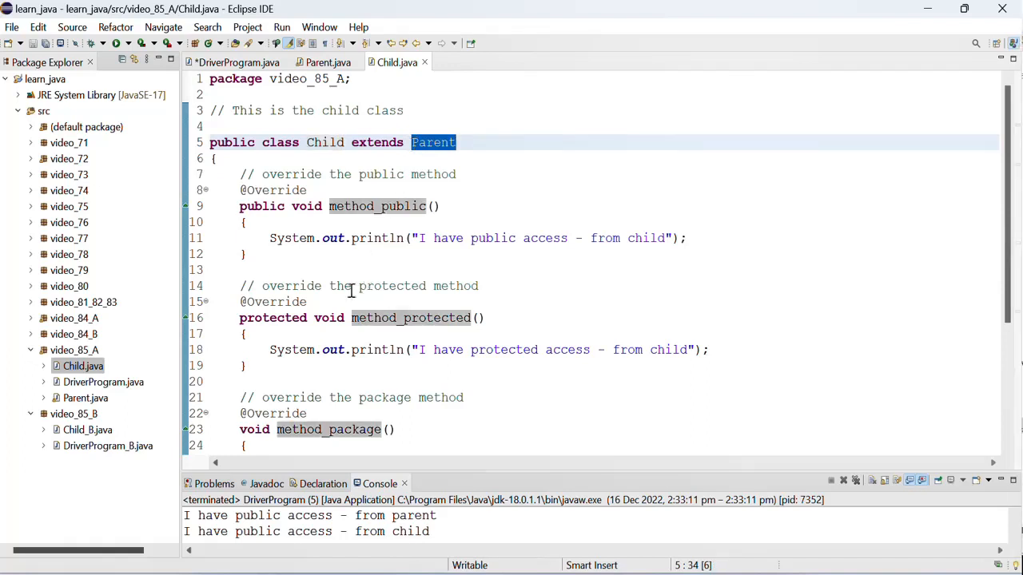
mouse_move(391, 63)
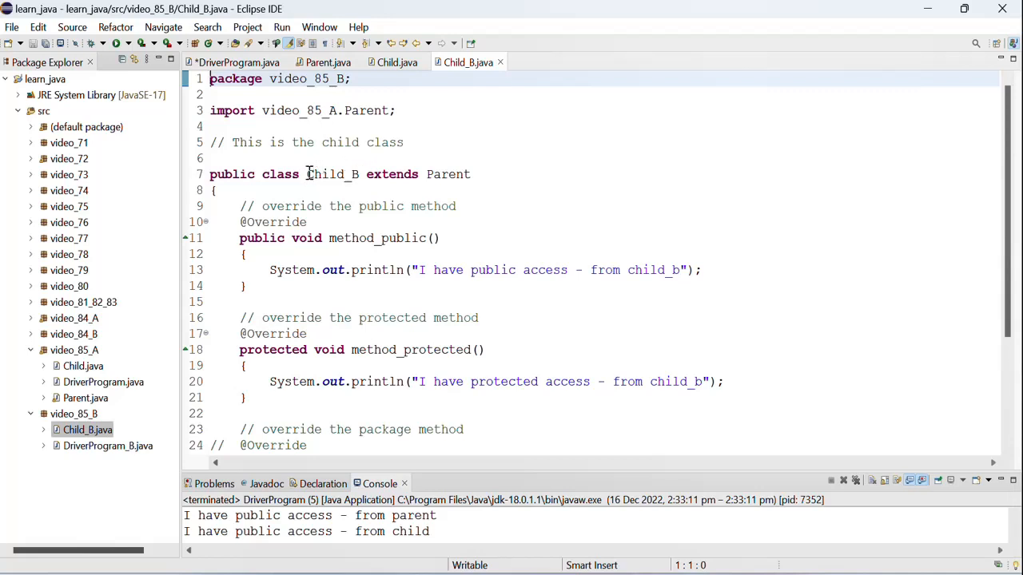
Select Parent in Child_B's extends clause, jump to Parent.java, then switch to DriverProgram.java
double_click(447, 174)
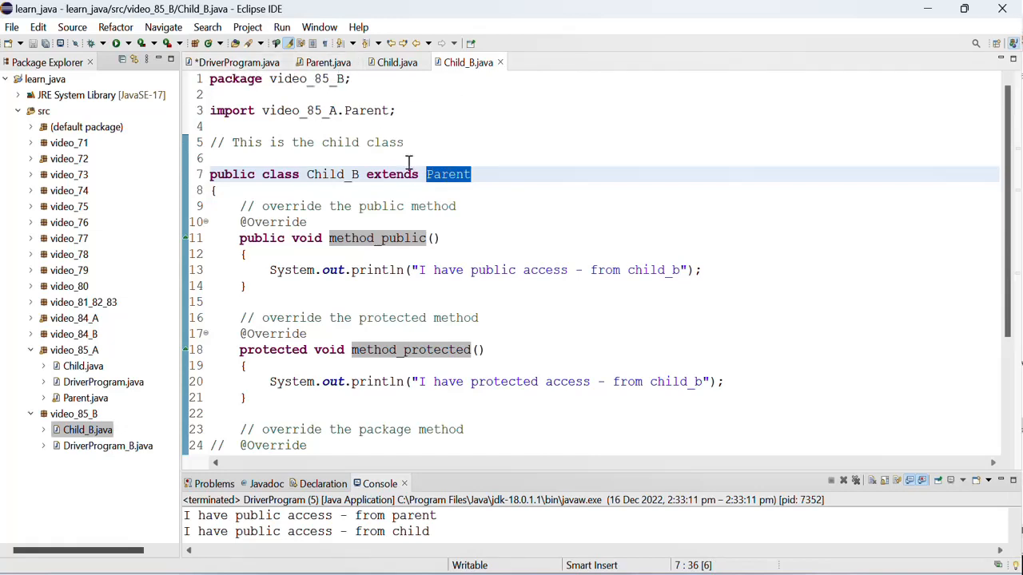
mouse_move(407, 168)
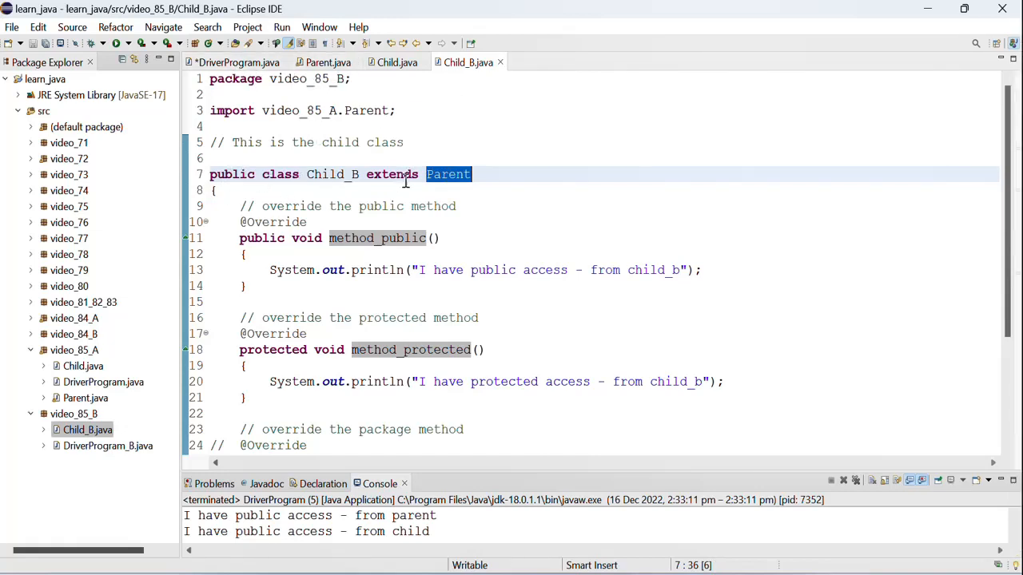
left_click(450, 174)
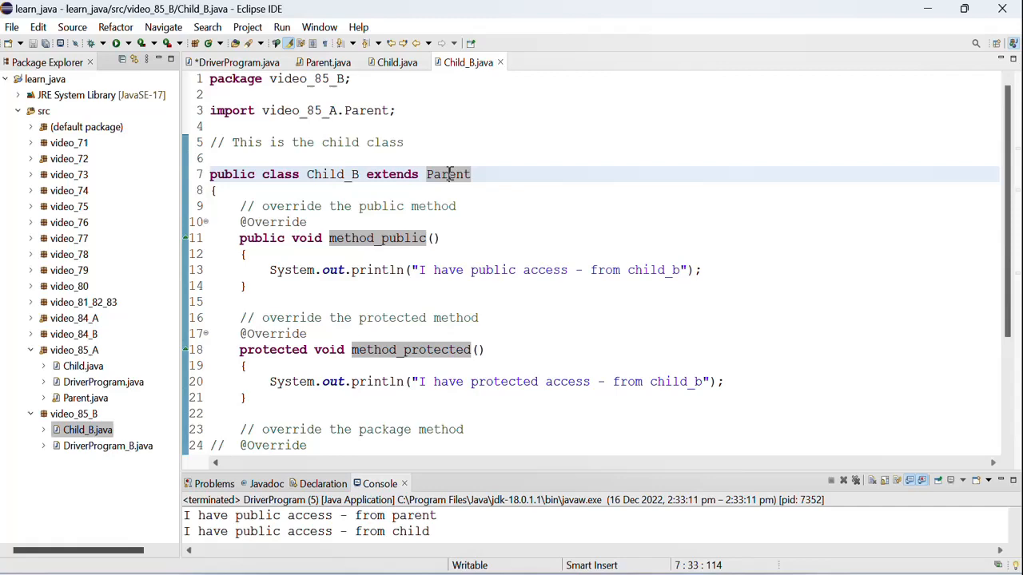
left_click(327, 62)
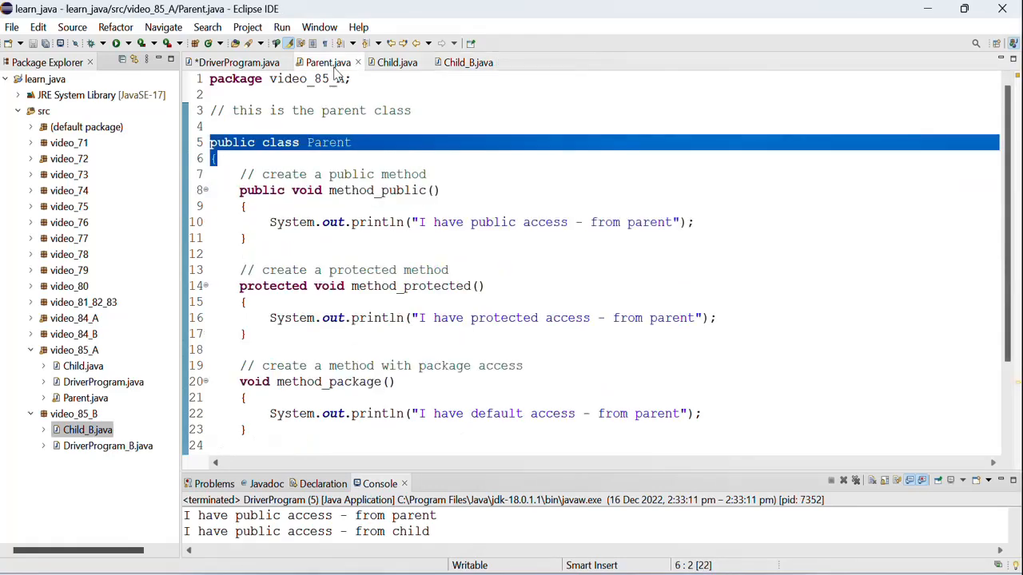
left_click(232, 62)
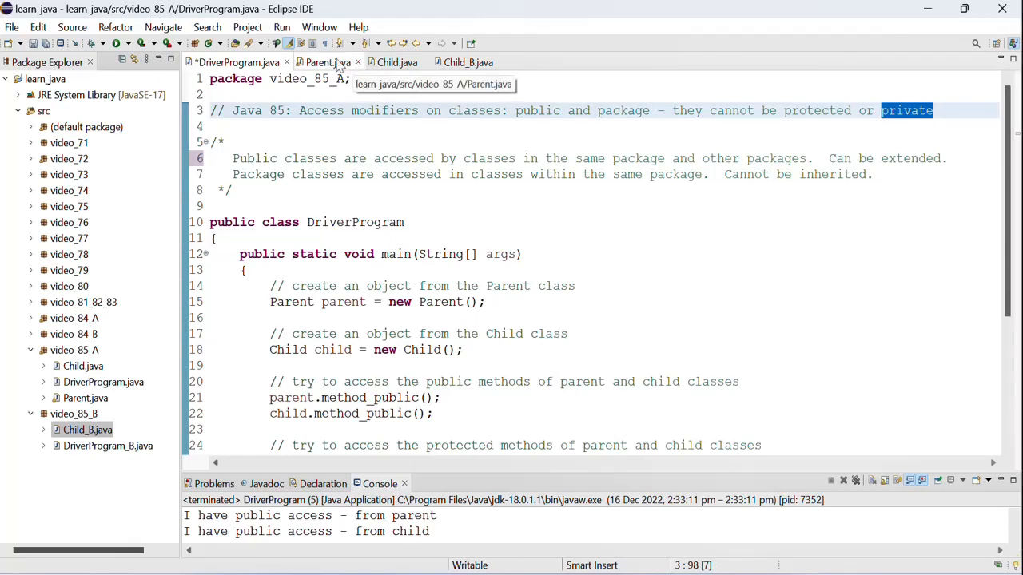
Change Parent's modifier to protected, then private, then delete it for package access
left_click(324, 62)
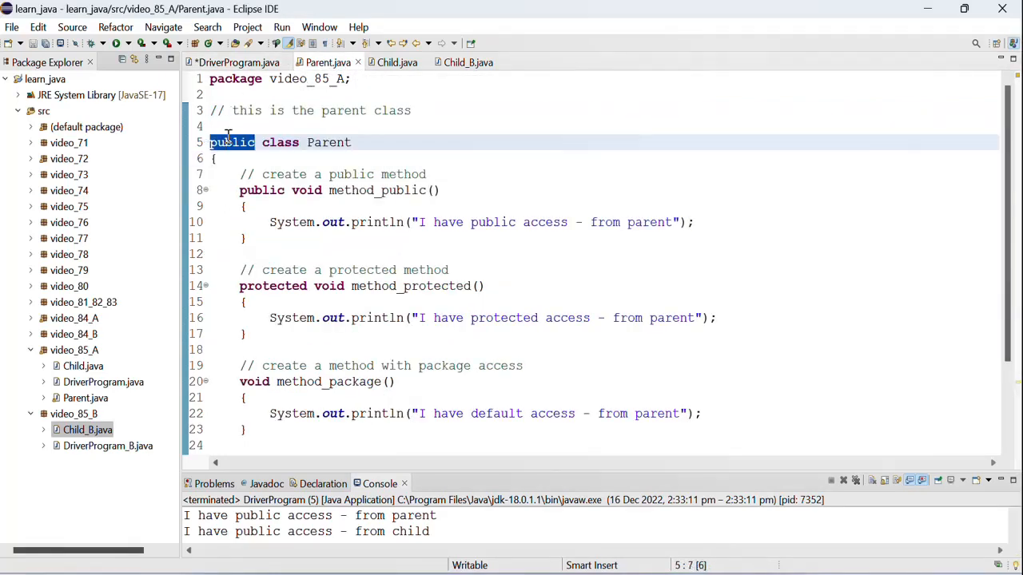
type("protected")
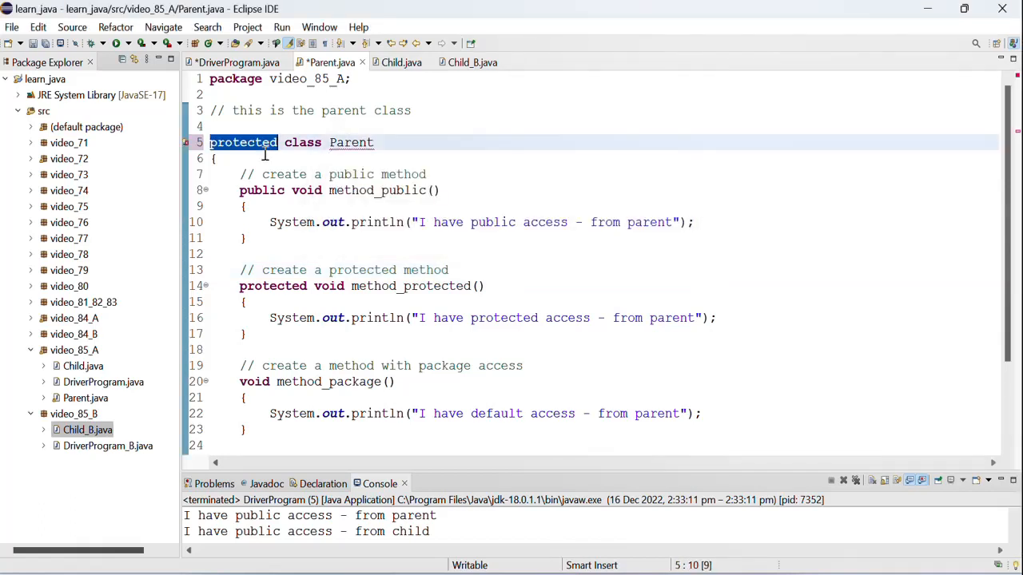
type("private")
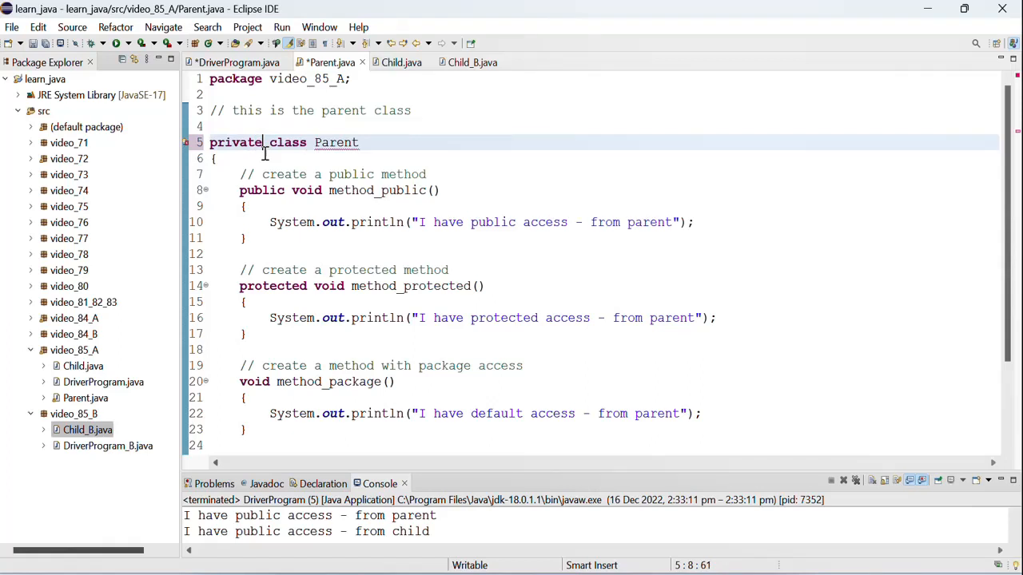
double_click(235, 143)
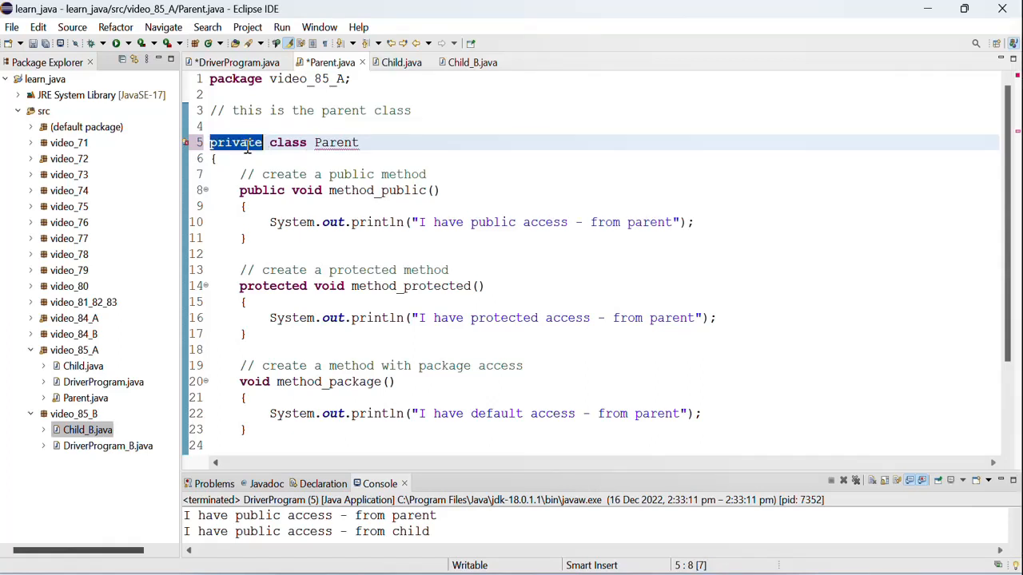
key("Delete")
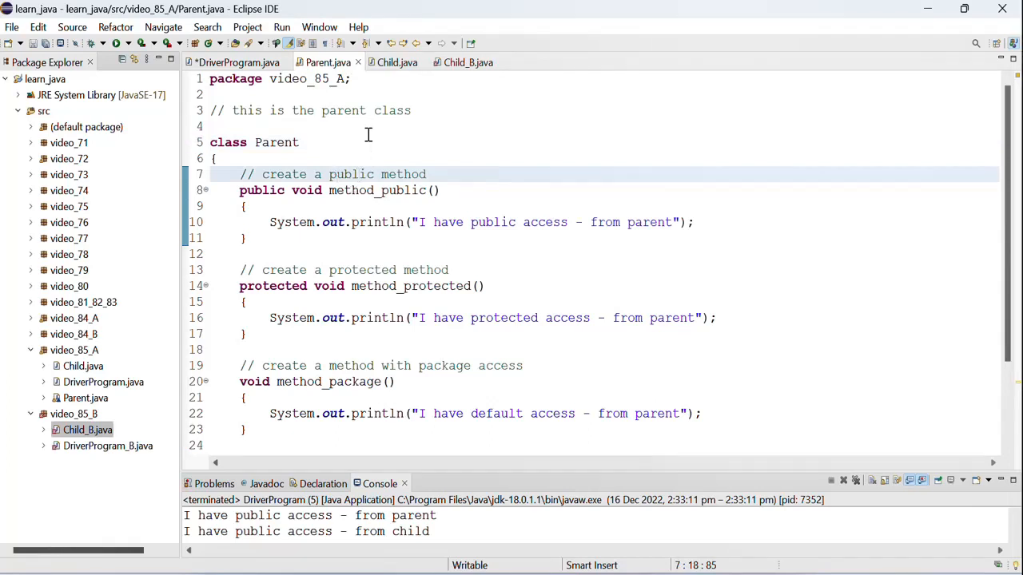
mouse_move(468, 62)
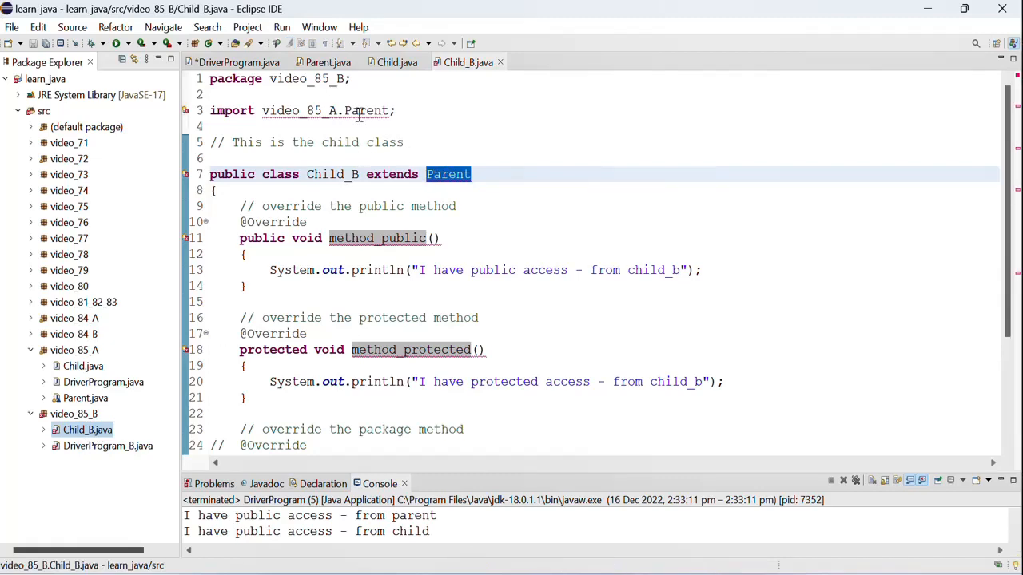
mouse_move(367, 218)
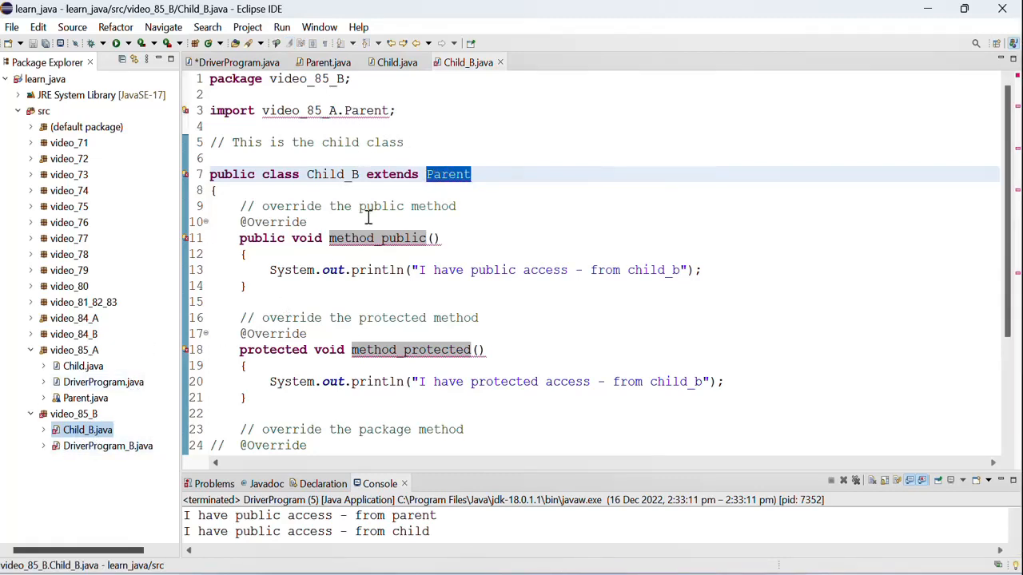
Inspect Child_B's 'Parent cannot be resolved to a type' error, then dismiss the quick-fix popup
left_click(448, 174)
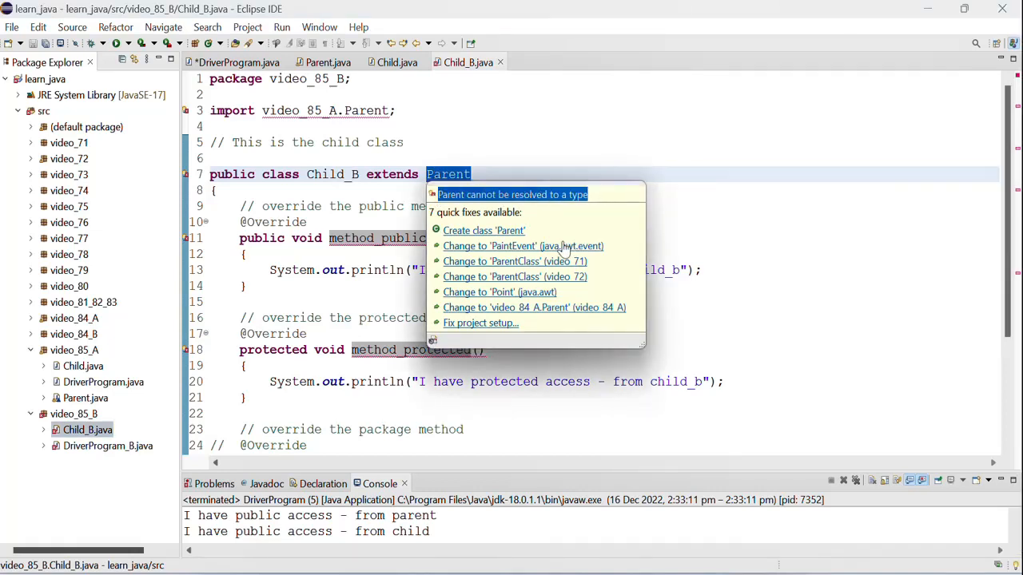
mouse_move(493, 165)
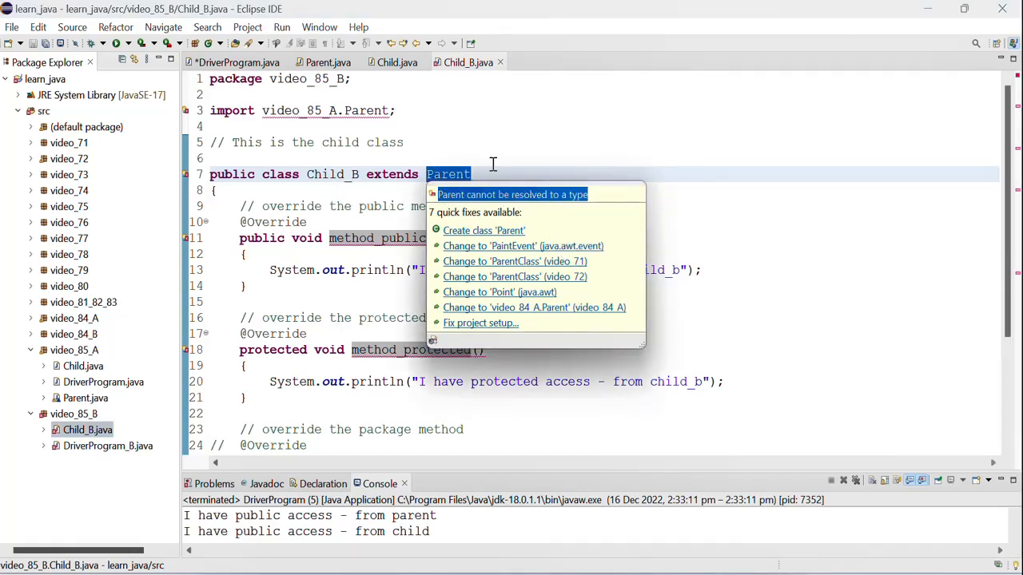
left_click(238, 62)
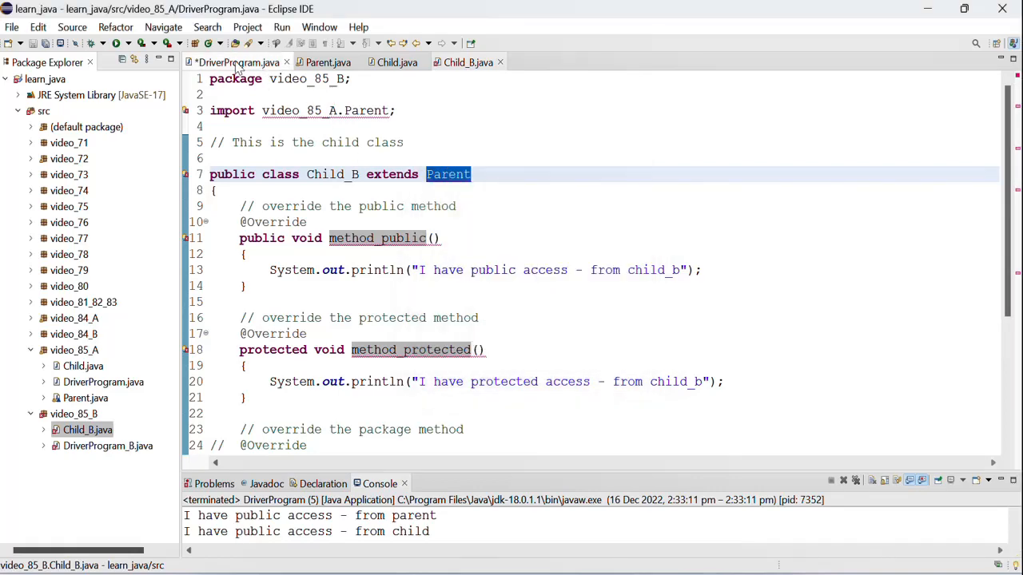
Type 'Classes with package access' and move 'Cannot be inherited.' onto its own line
left_click(237, 63)
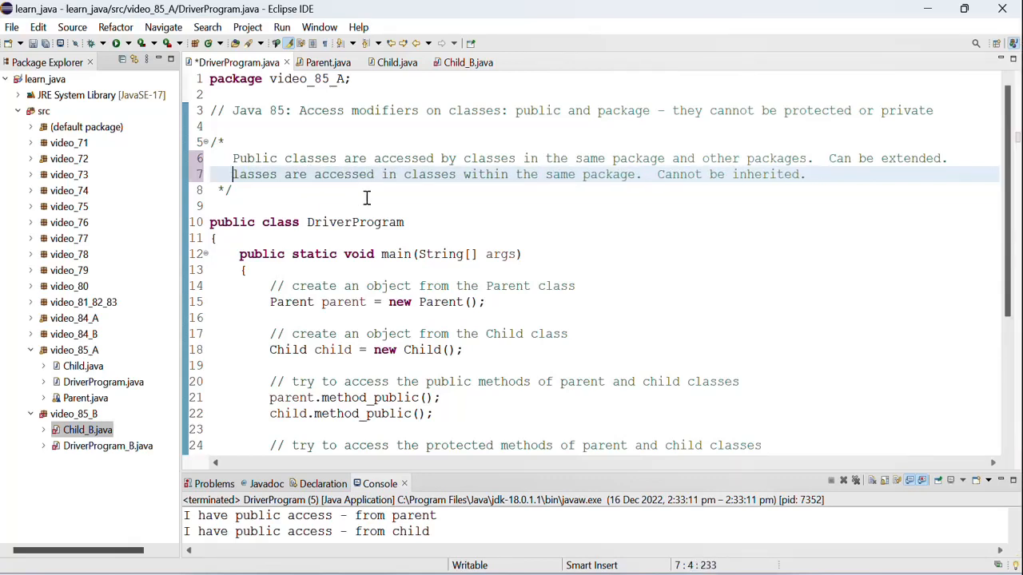
type("Classes")
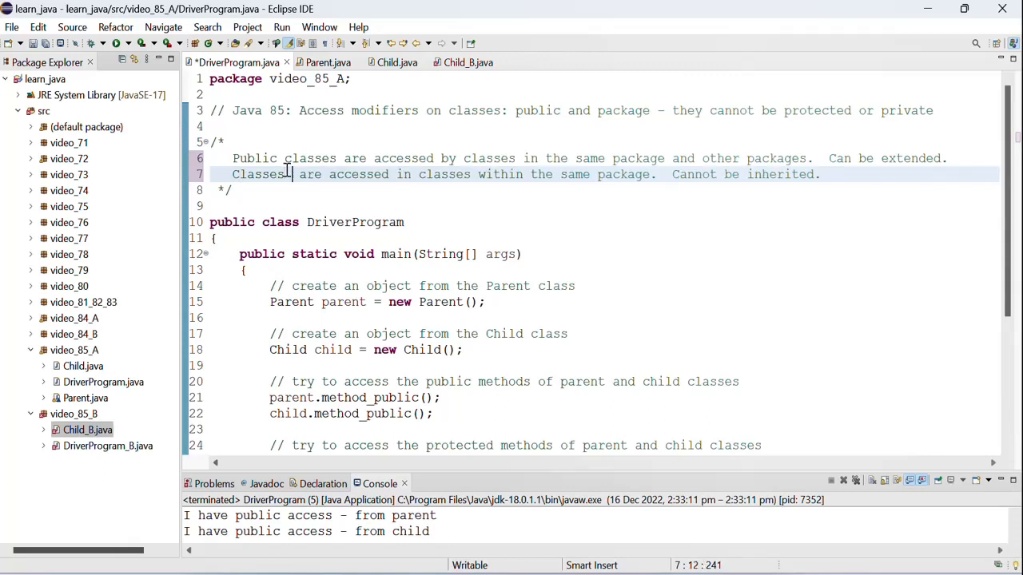
type("with package acces")
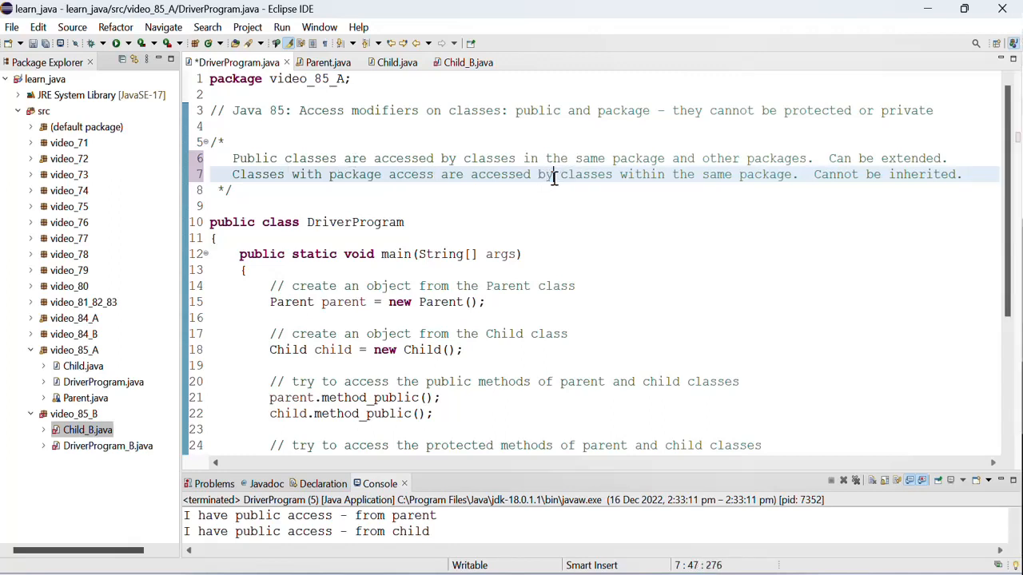
mouse_move(678, 175)
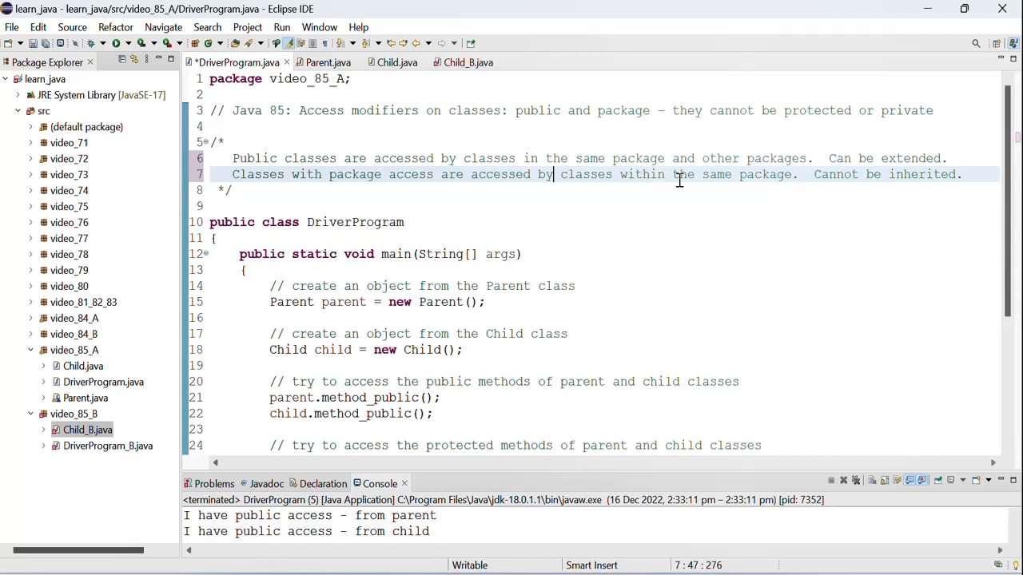
left_click_drag(814, 174, 967, 175)
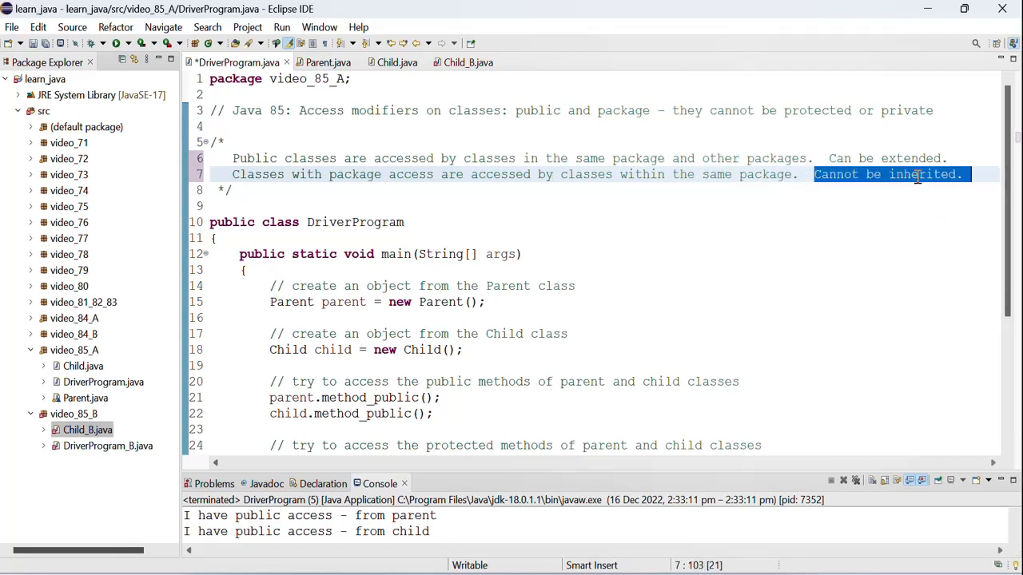
left_click(796, 174)
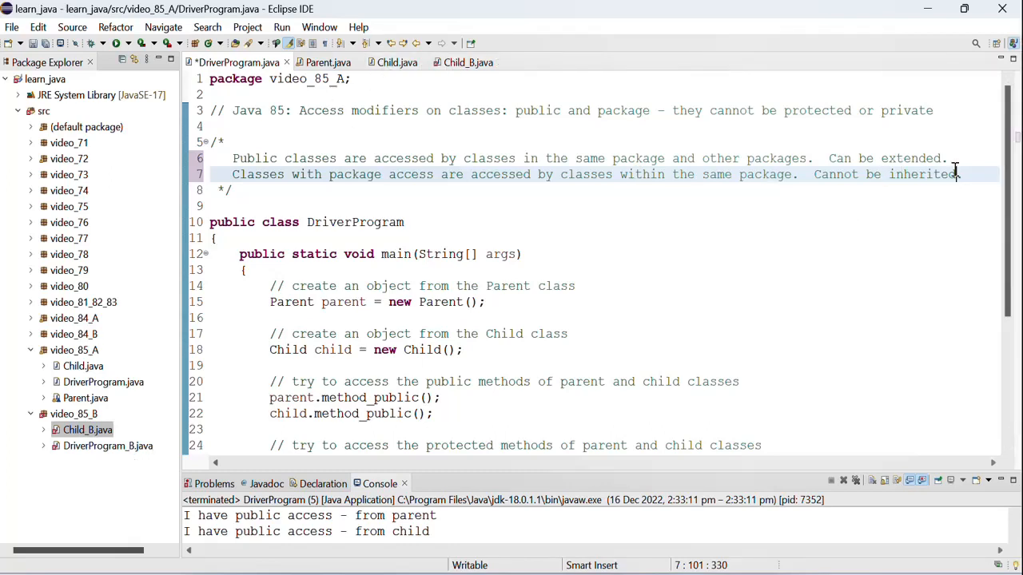
key("Enter")
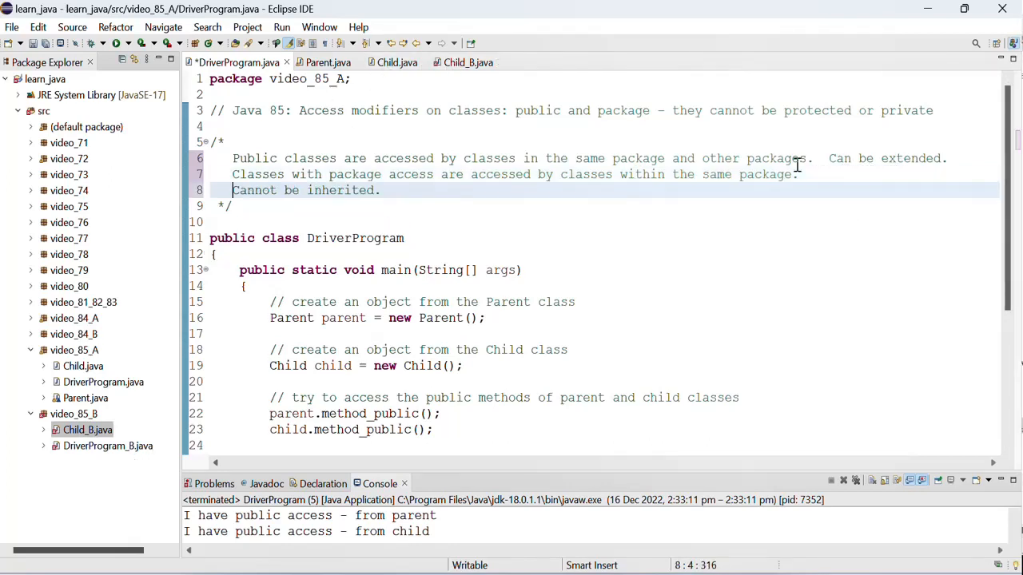
mouse_move(312, 189)
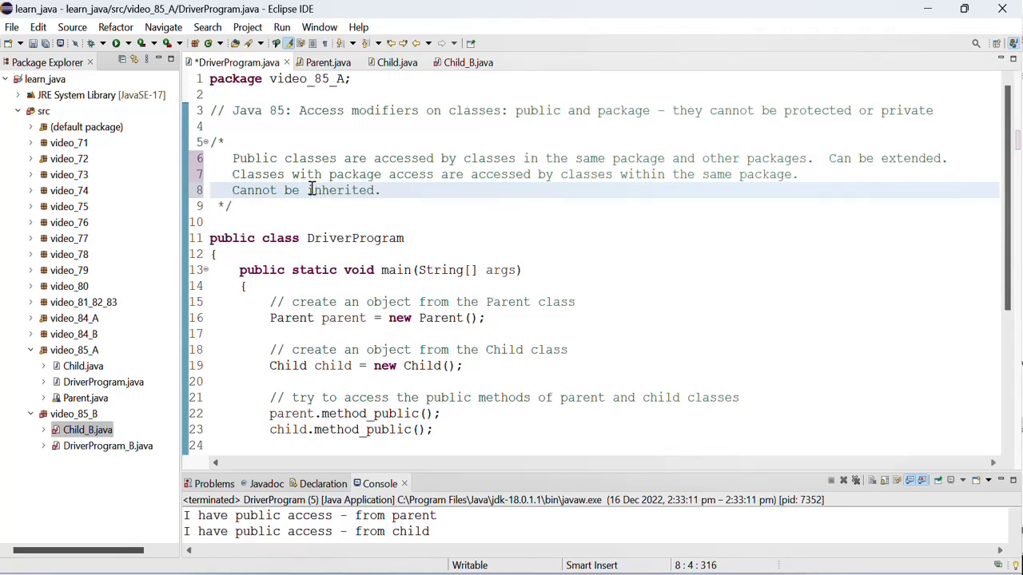
Add 'accessed/inherited by classes from another package.' to the note and save DriverProgram
type("accessed/")
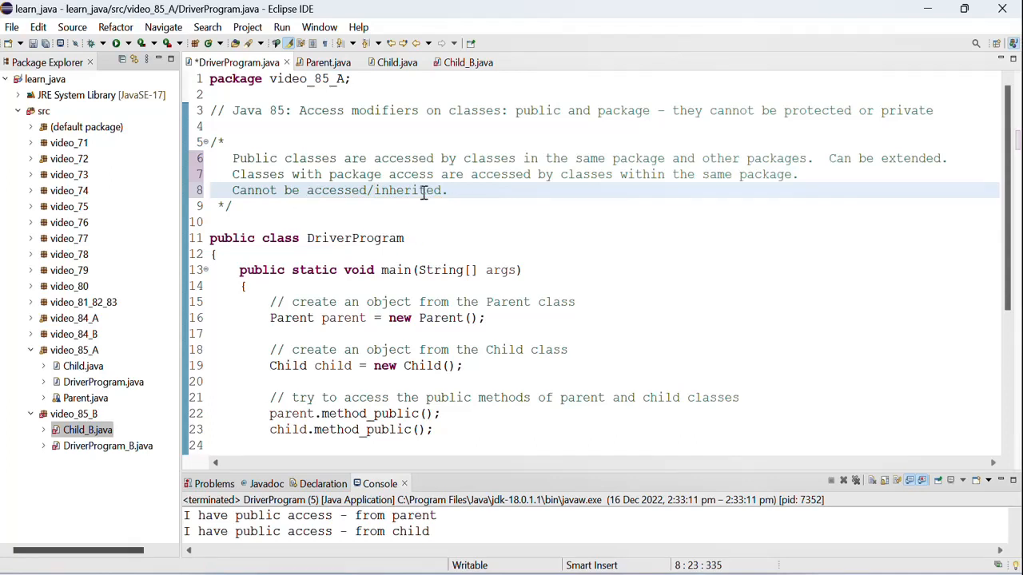
type("by")
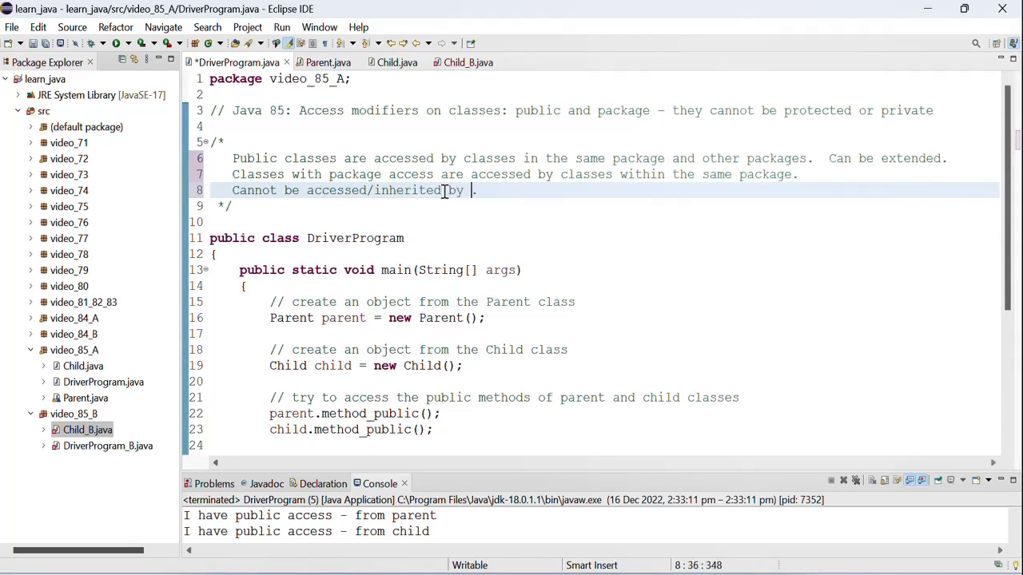
type("classes from another pa")
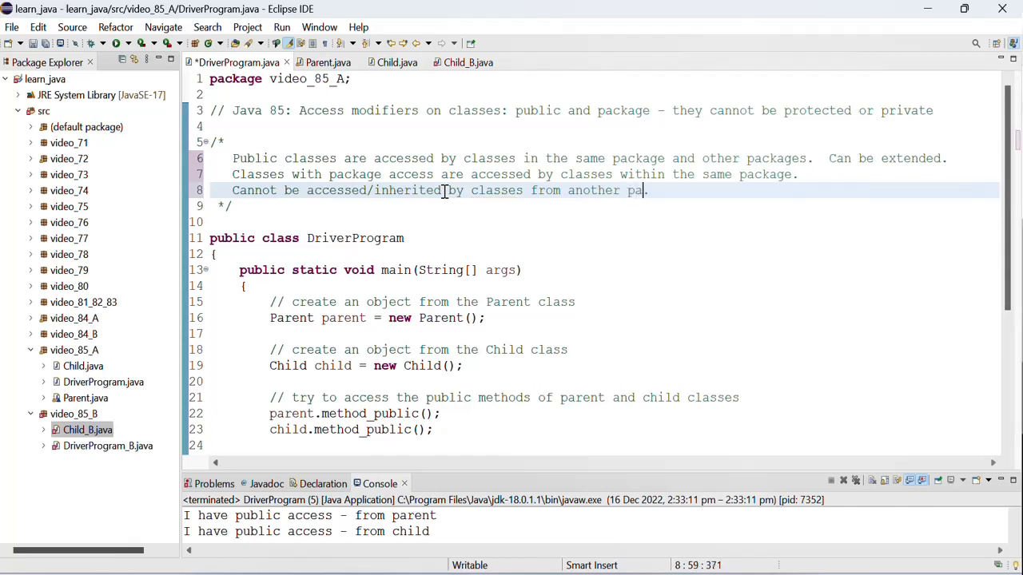
type("ckage")
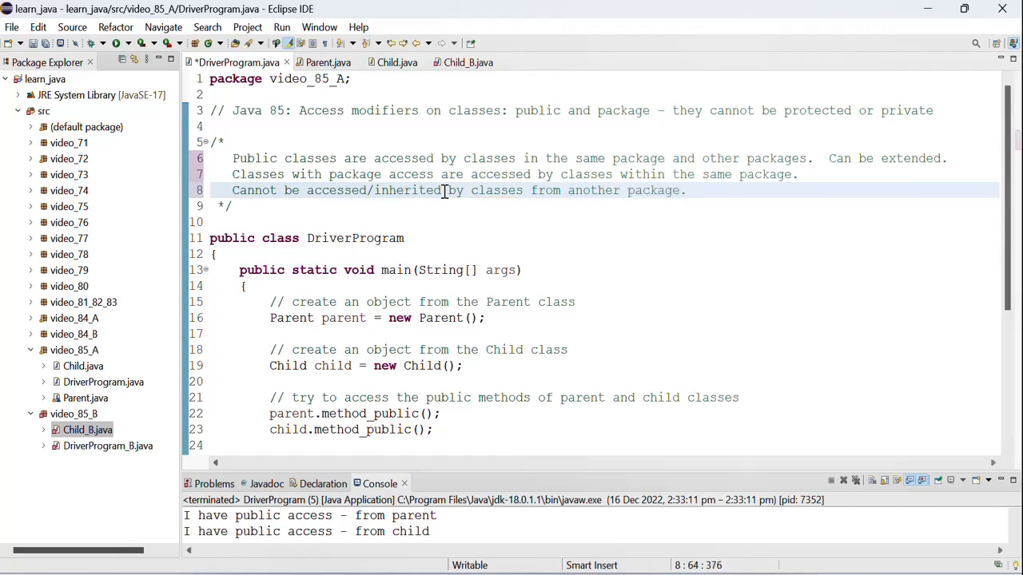
left_click(108, 446)
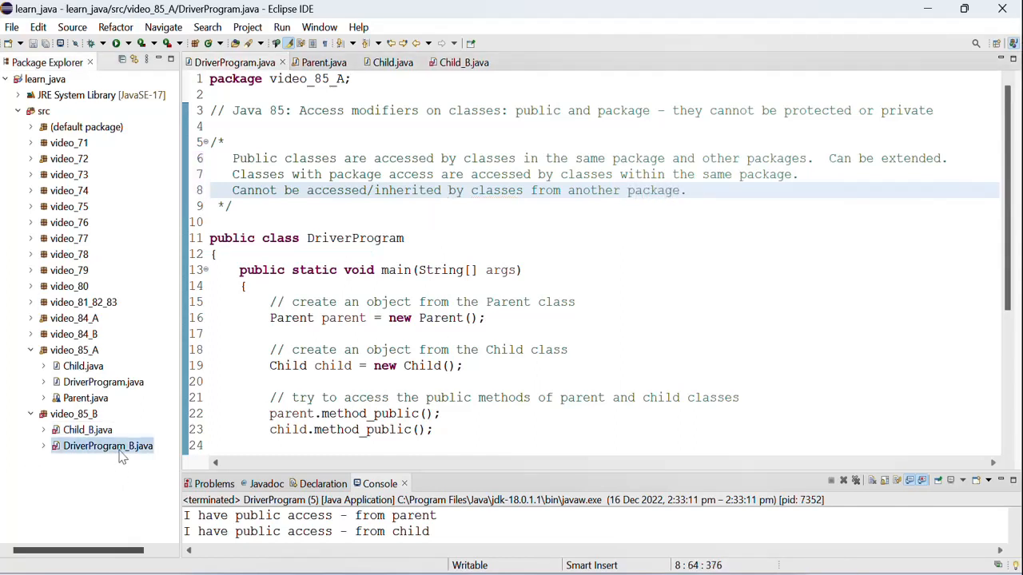
Open DriverProgram_B and compare it with Parent and DriverProgram
double_click(107, 446)
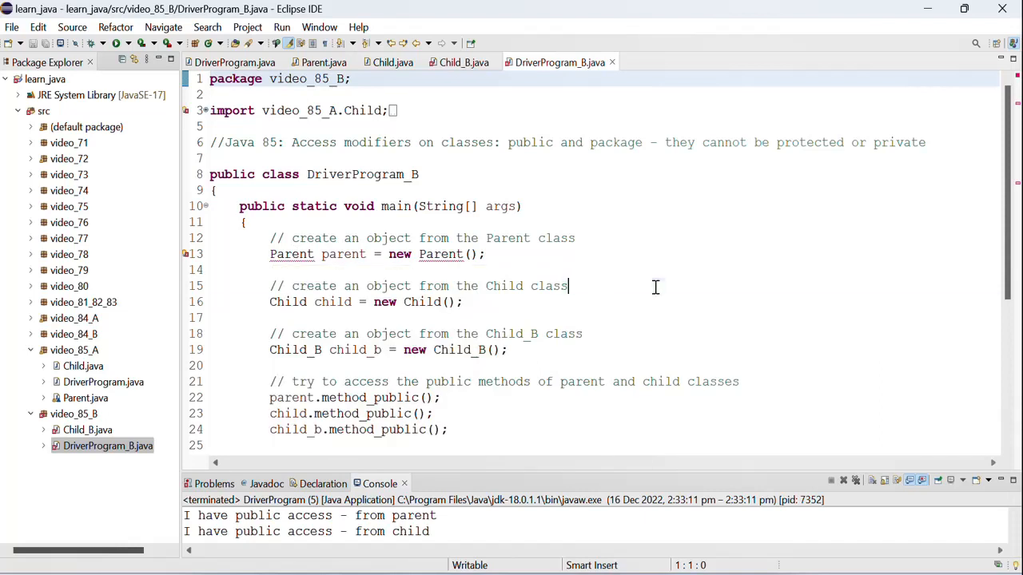
left_click(319, 62)
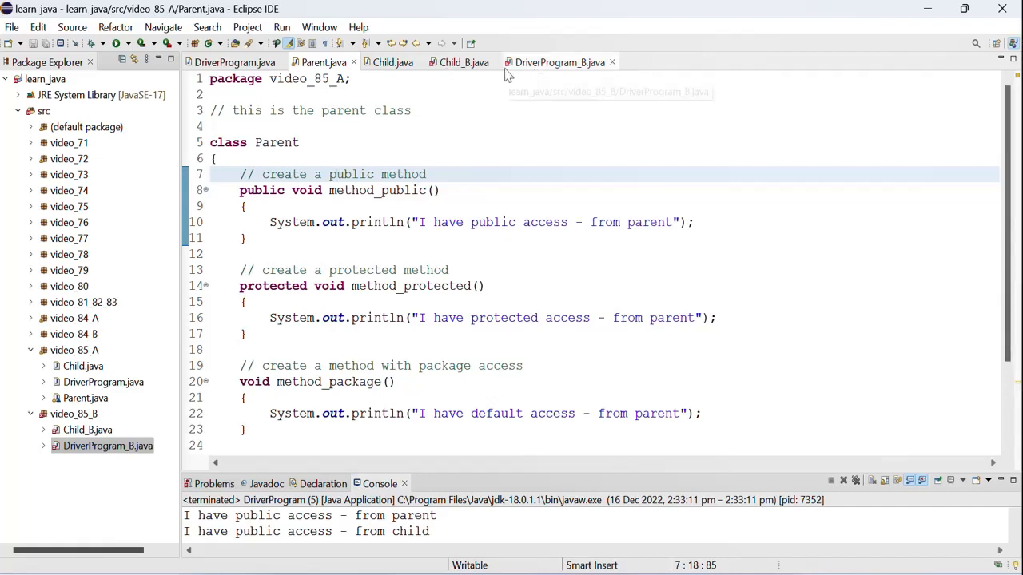
mouse_move(527, 70)
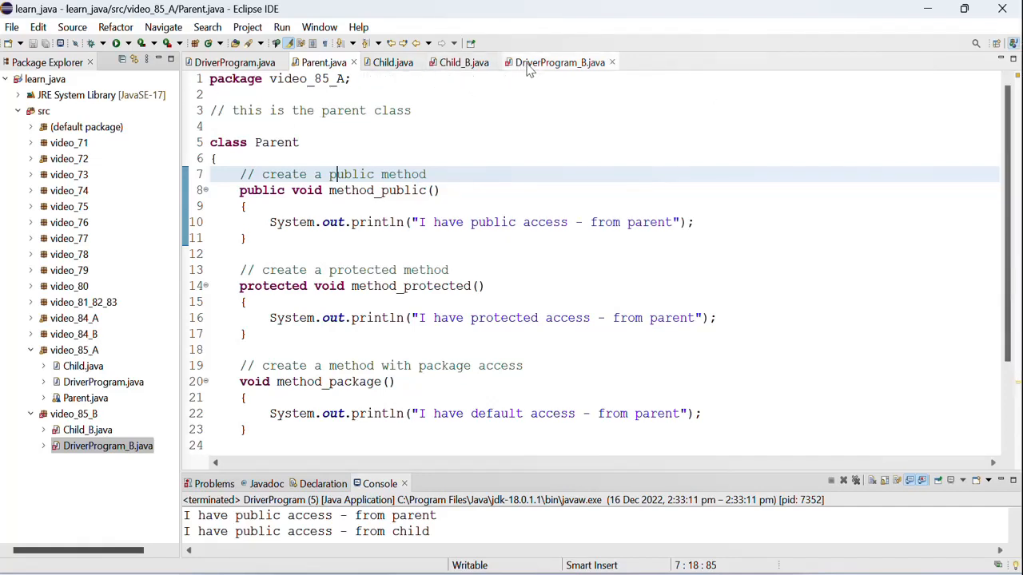
left_click(559, 62)
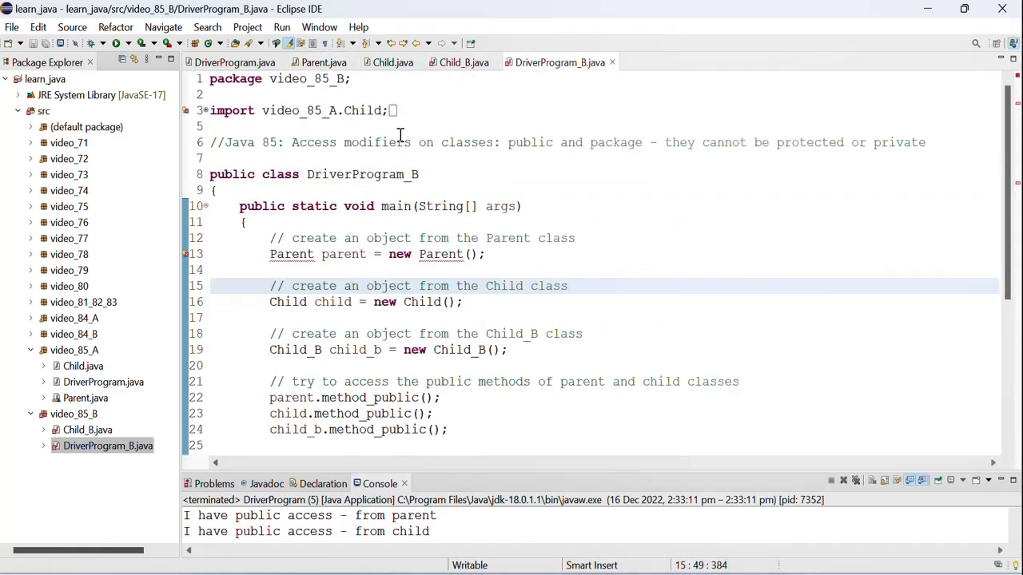
left_click(234, 63)
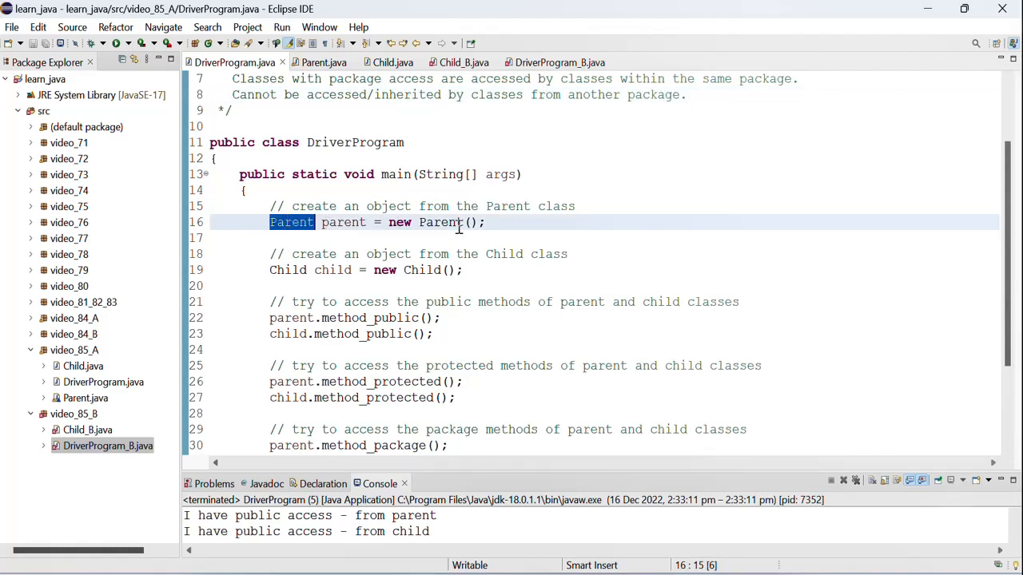
Point out the Parent constructor call and Child.java, DriverProgram.java in package video_85_A
double_click(439, 222)
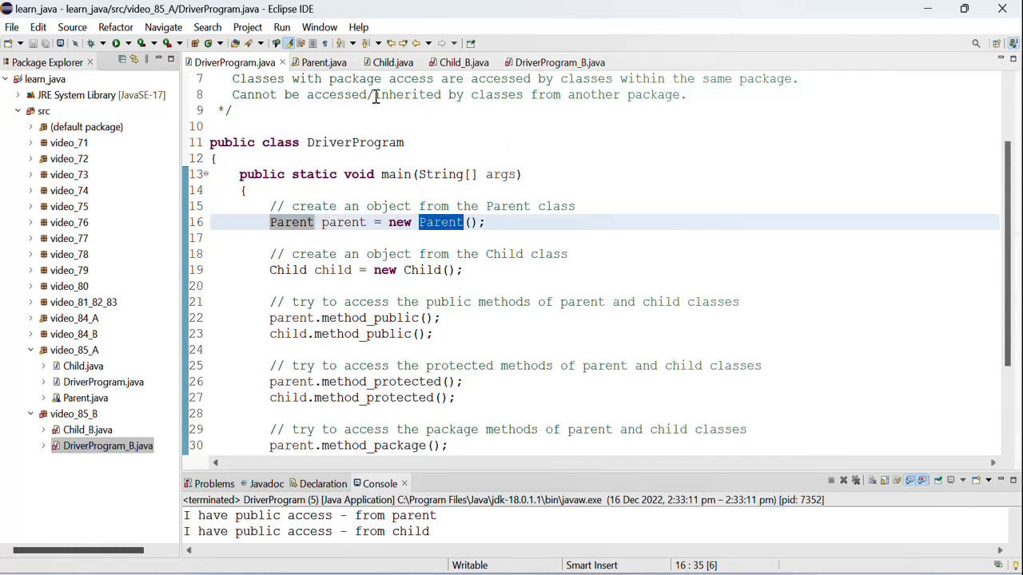
left_click(83, 366)
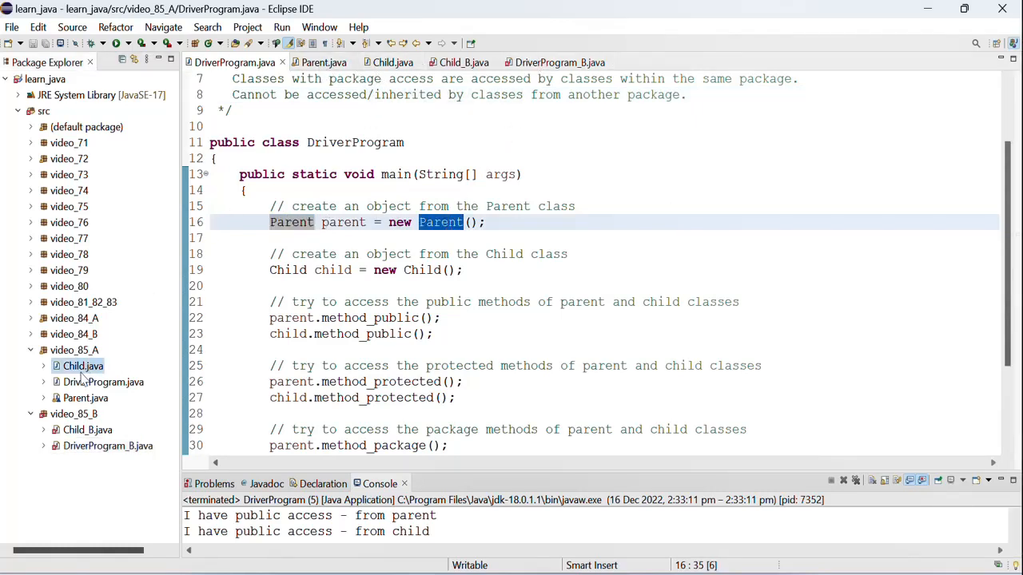
left_click(103, 382)
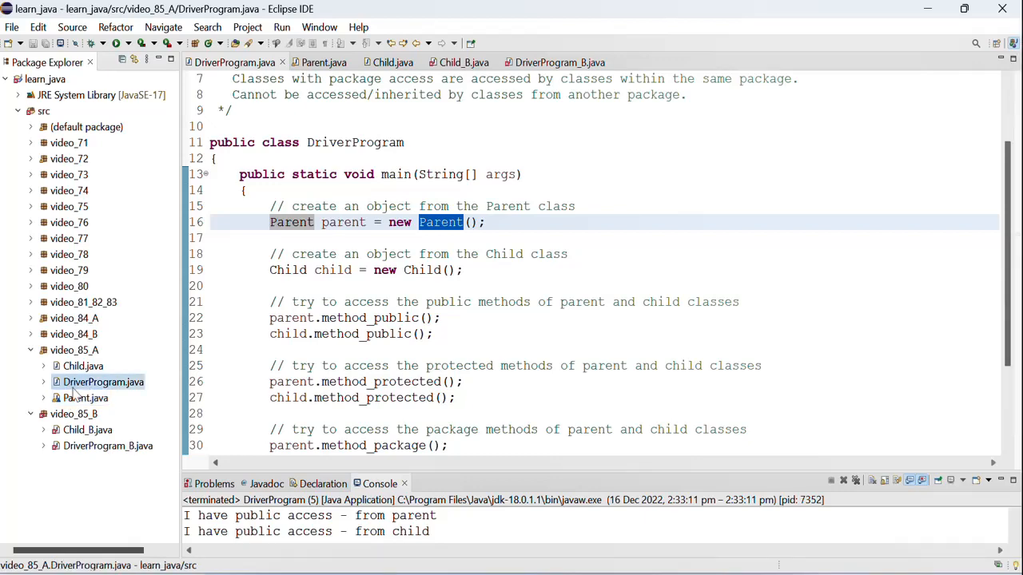
left_click(84, 398)
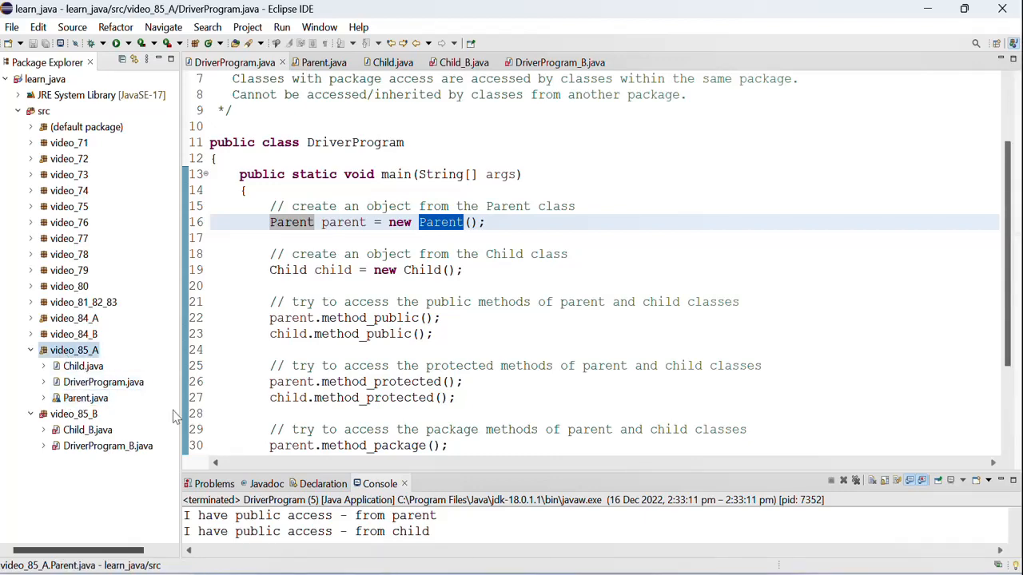
scroll("up", 3)
type("Can be extended.")
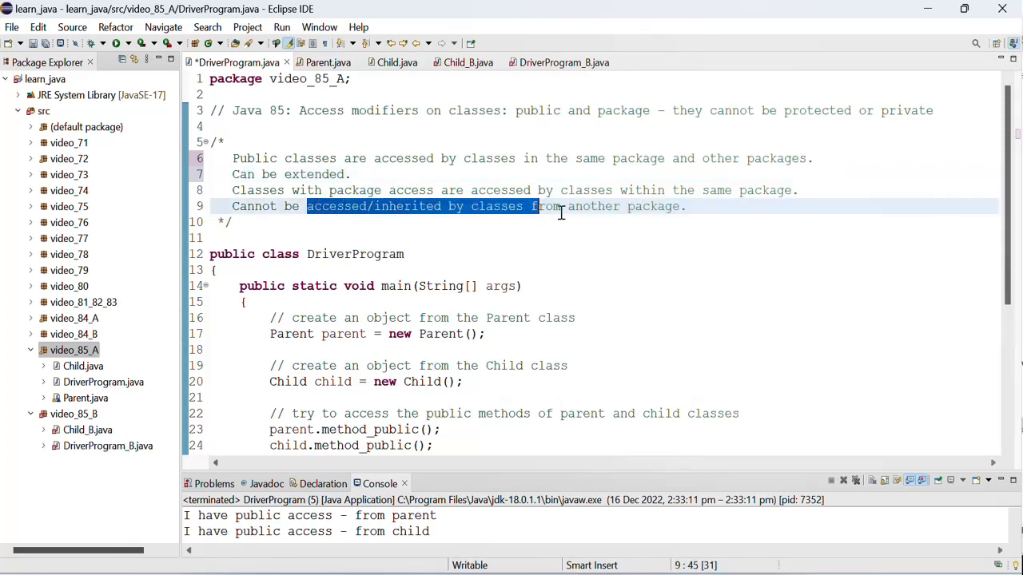
Reuse the 'accessed/inherited by classes from another package' phrase and insert 'same/' before 'another'
left_click_drag(532, 206, 679, 206)
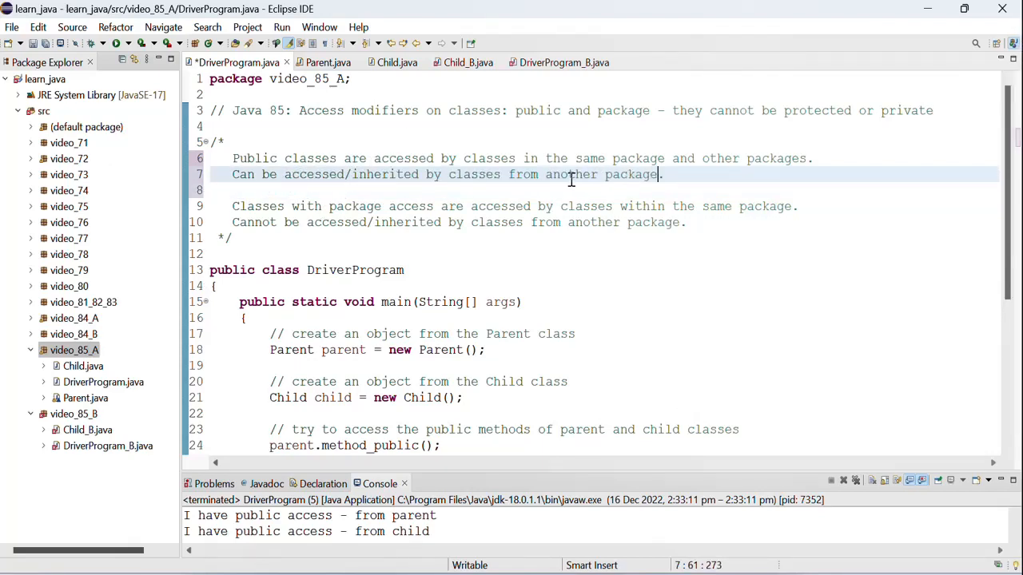
left_click(543, 174)
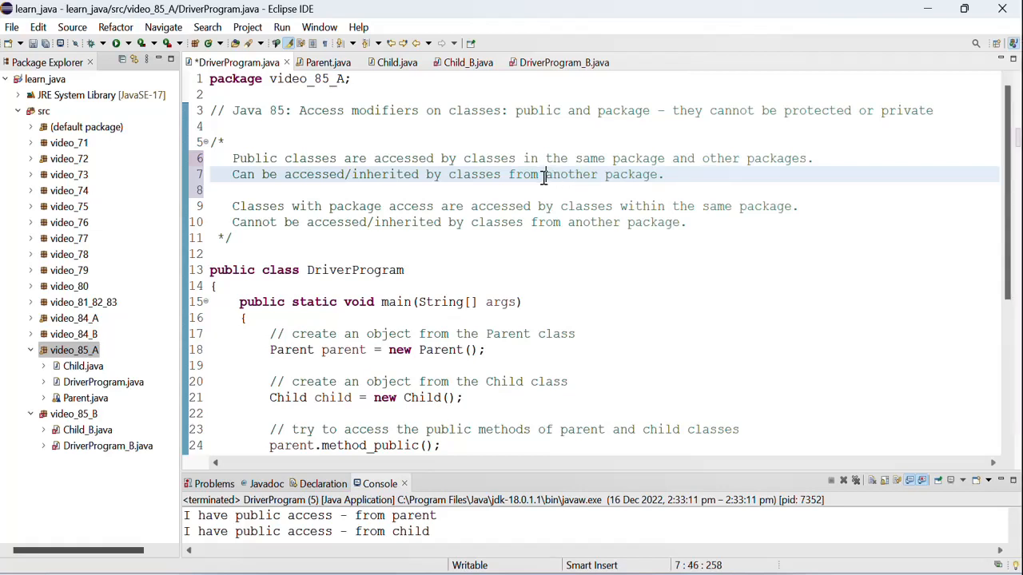
type("same/")
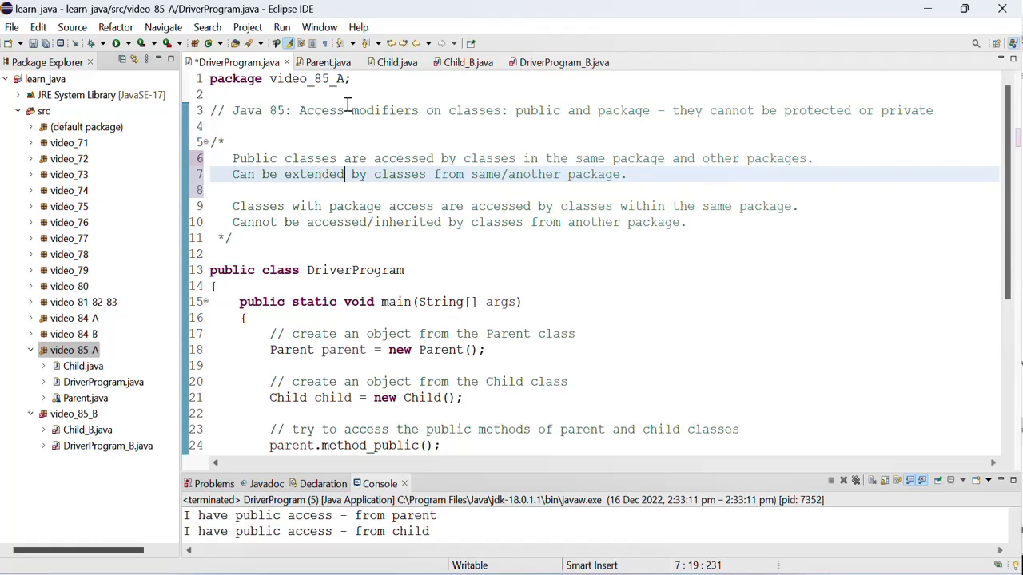
mouse_move(256, 174)
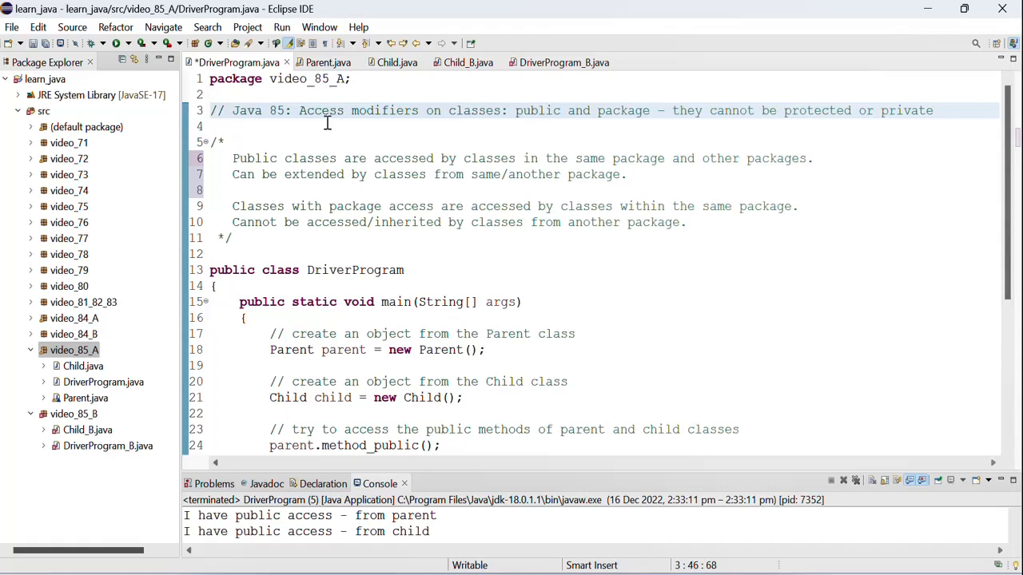
mouse_move(632, 112)
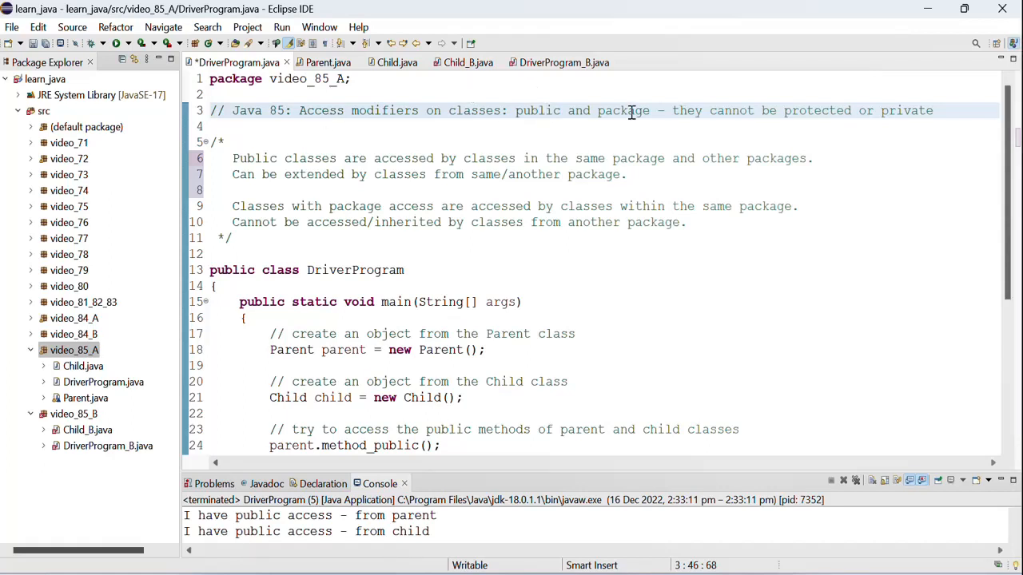